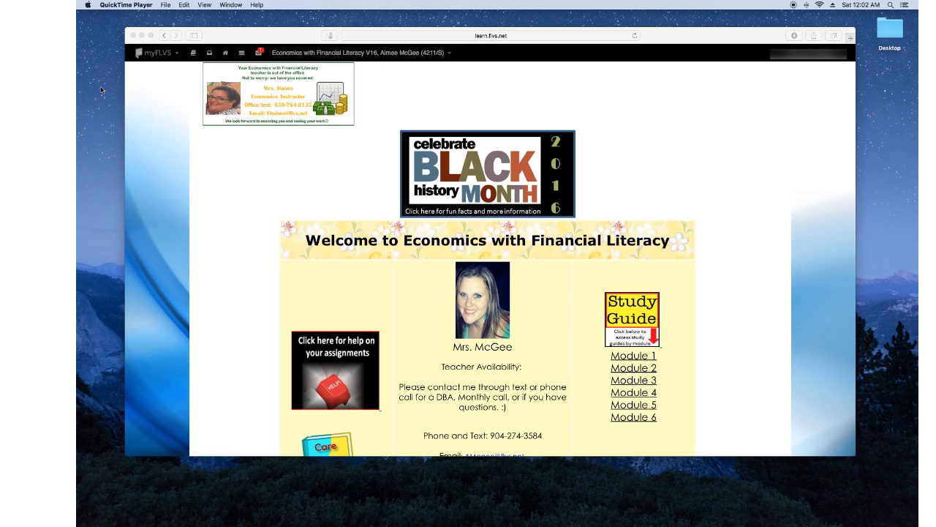
mouse_move(208, 60)
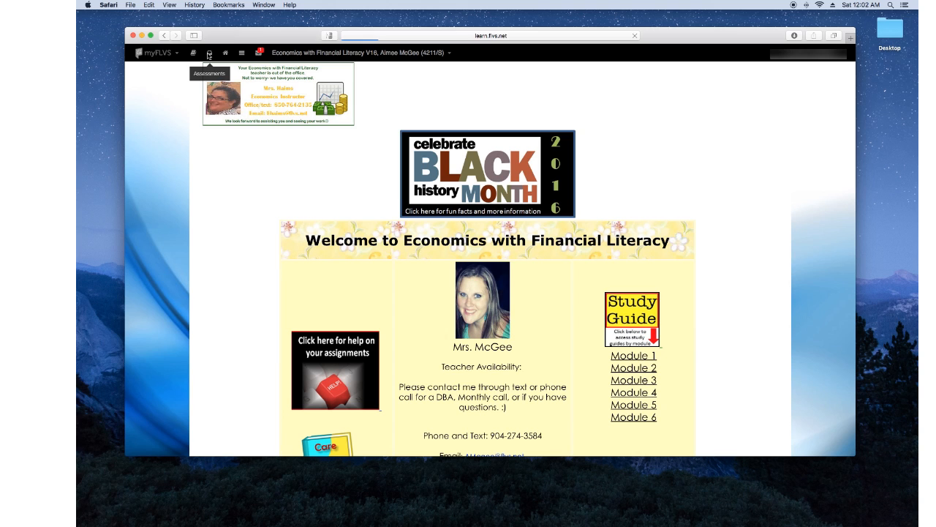
Step: View the Workload assessments table down to the module 4 entries through 04.06
left_click(210, 53)
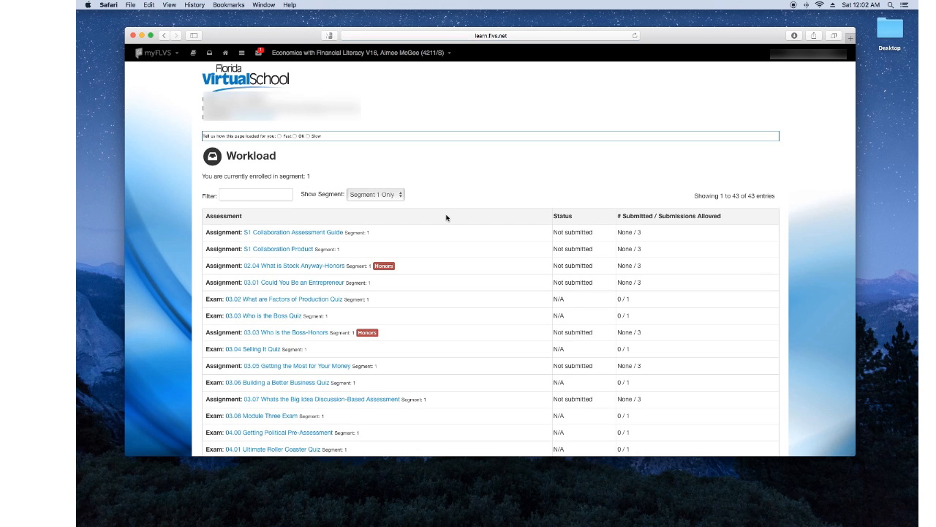
scroll("down", 3)
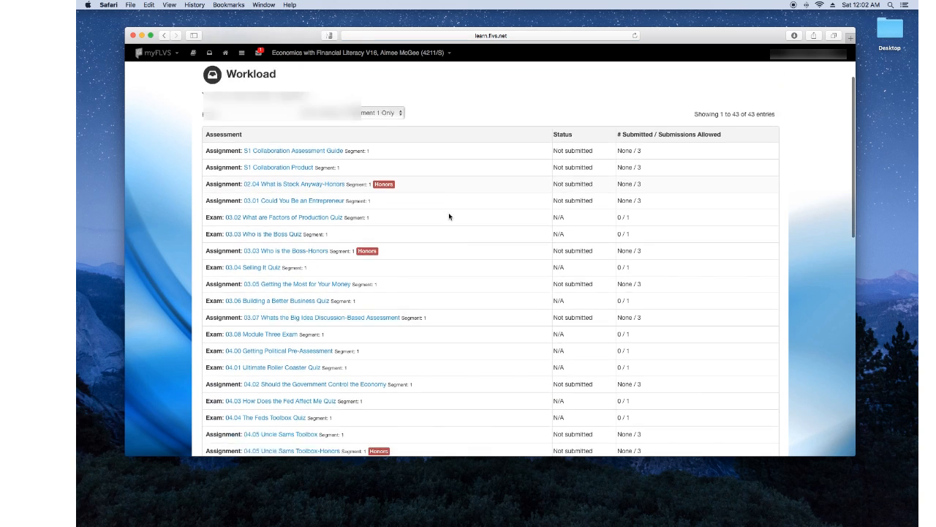
scroll("down", 3)
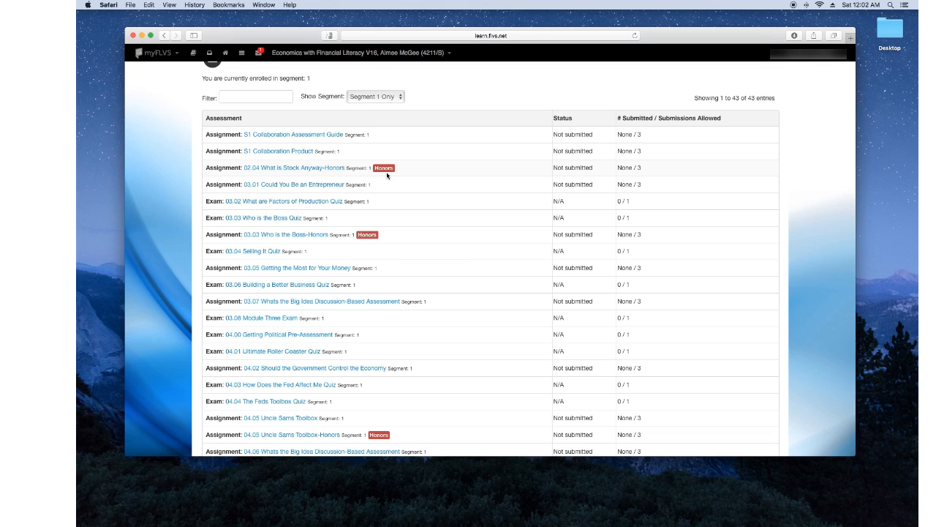
mouse_move(381, 178)
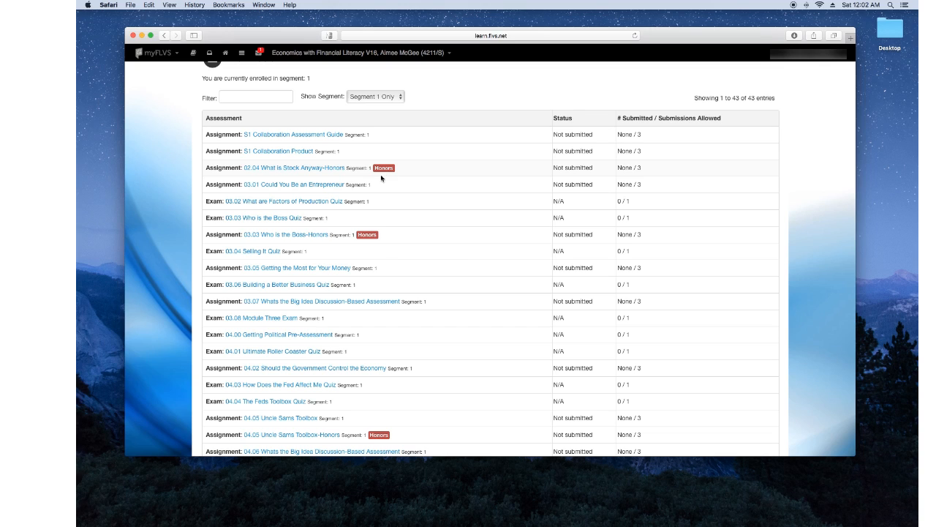
mouse_move(303, 189)
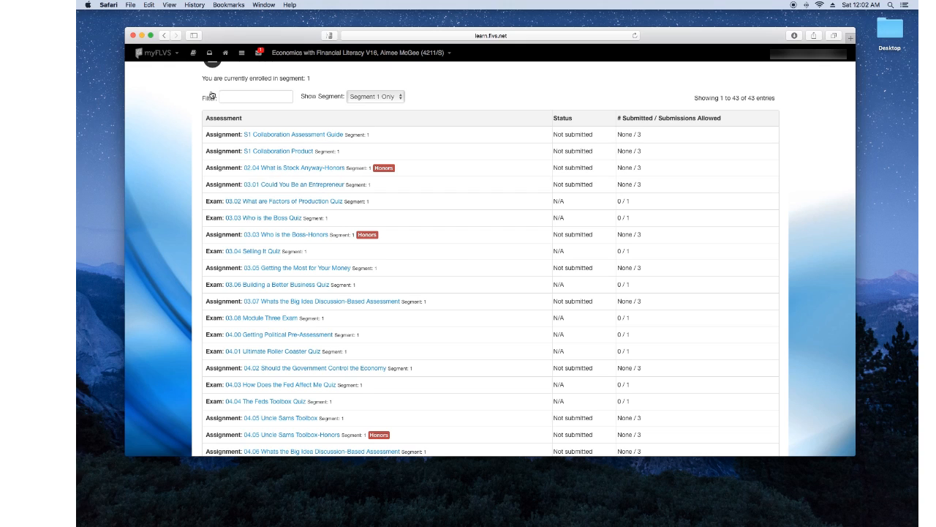
mouse_move(193, 52)
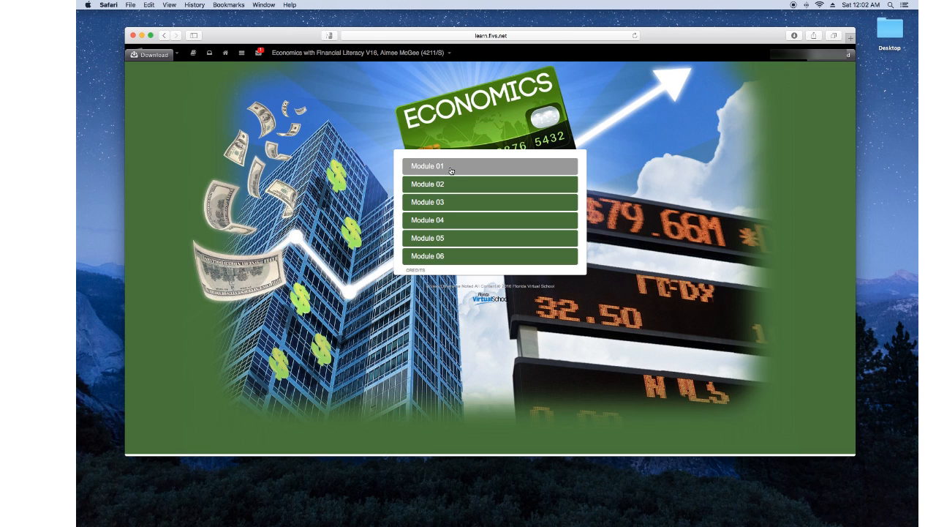
Step: Check Module 01's lesson list, then show Module 03's lessons 03.00 through 03.08
left_click(426, 166)
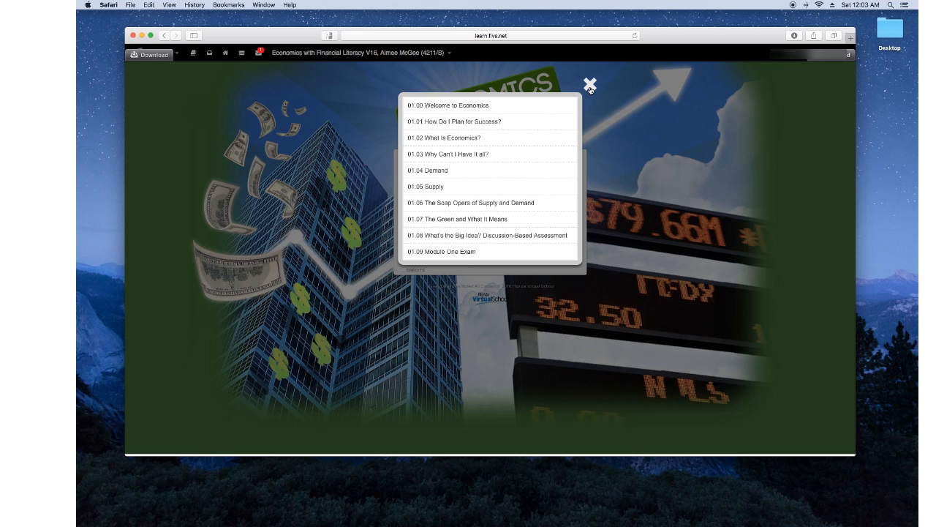
left_click(590, 81)
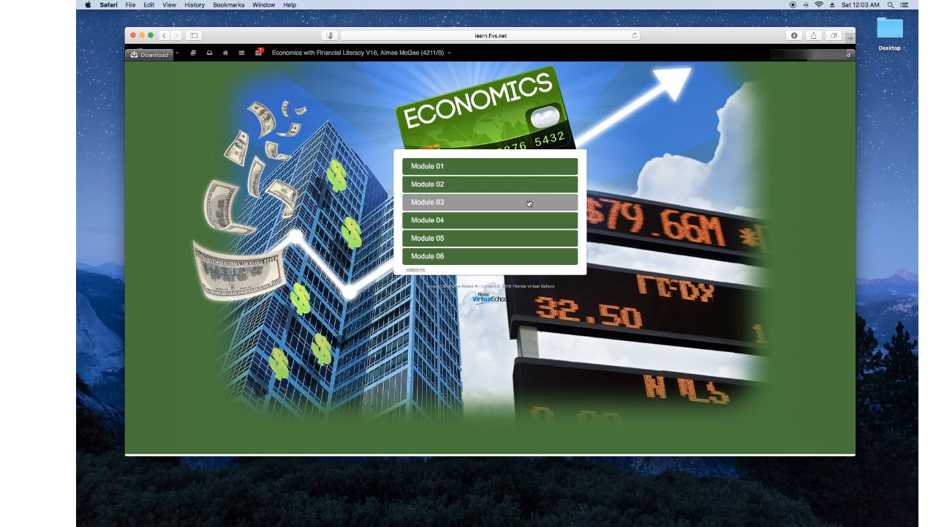
mouse_move(579, 264)
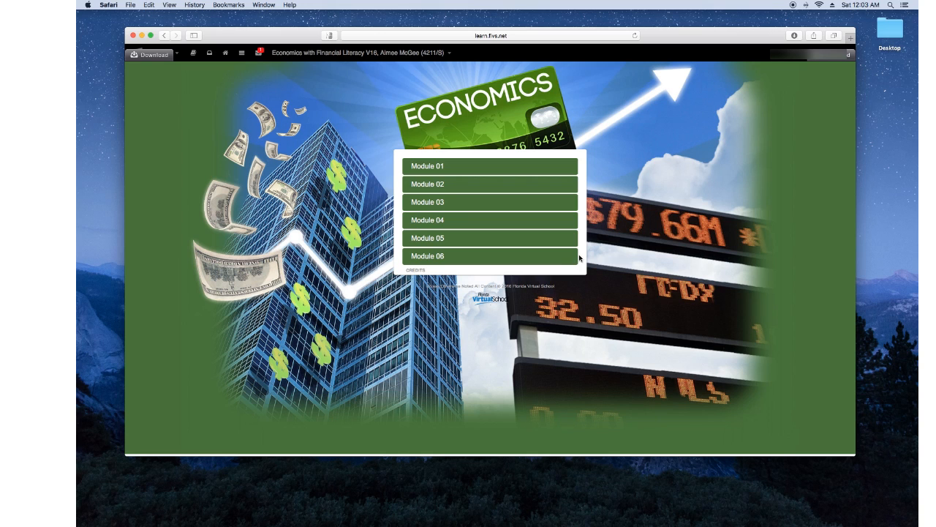
left_click(428, 202)
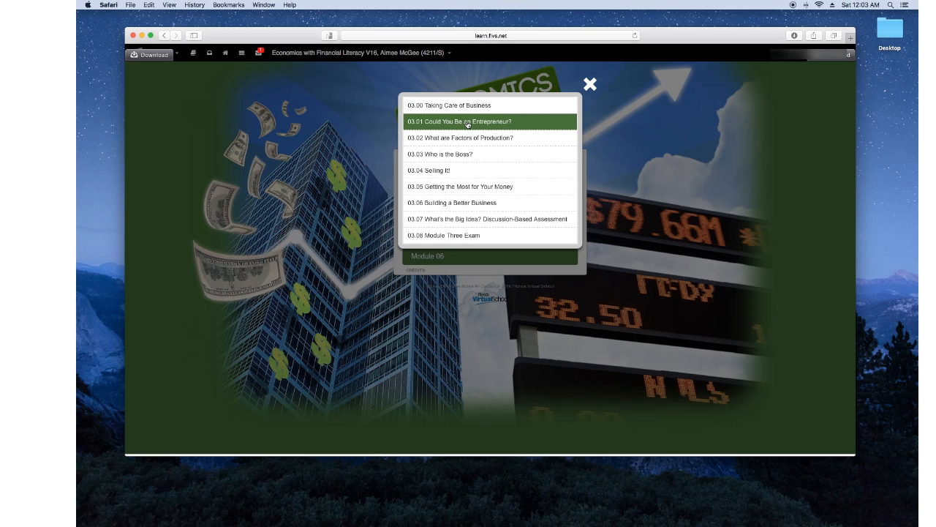
Step: Read lesson 03.01 Could You Be an Entrepreneur?, highlighting its objectives text
left_click(466, 121)
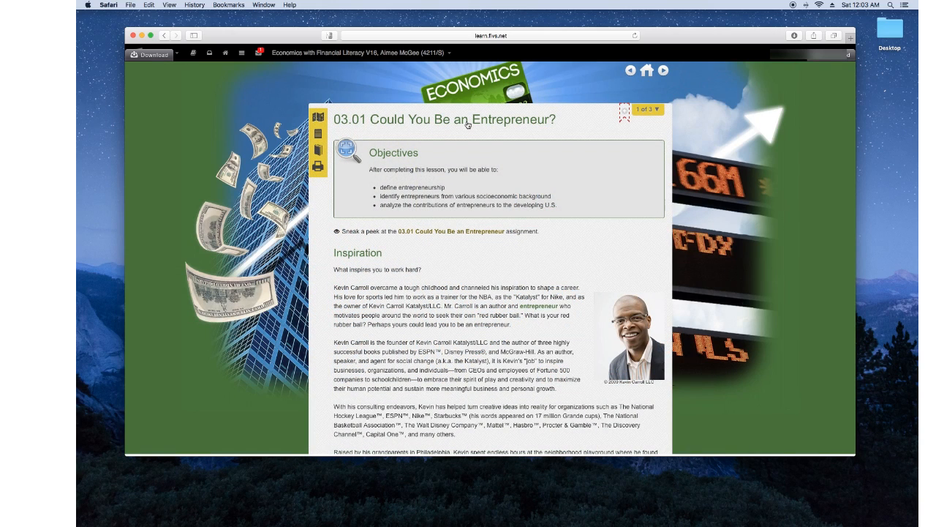
mouse_move(642, 121)
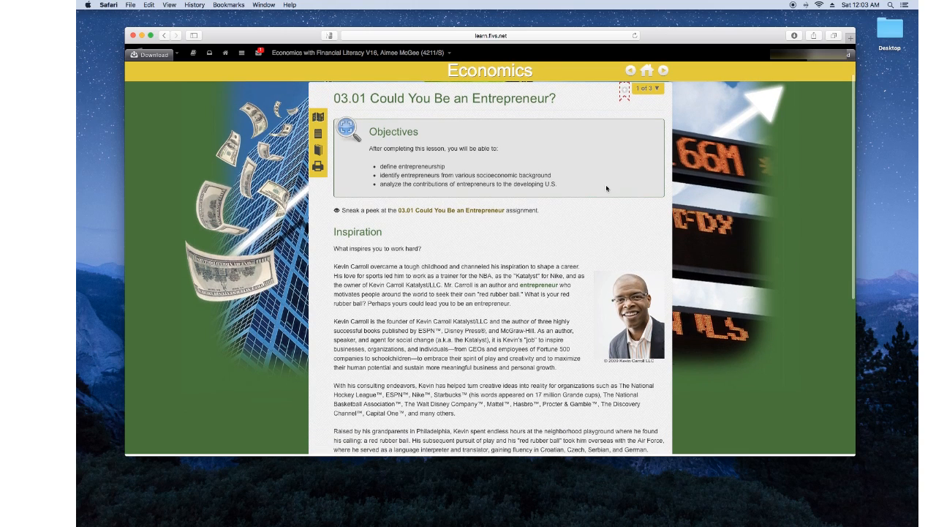
mouse_move(507, 173)
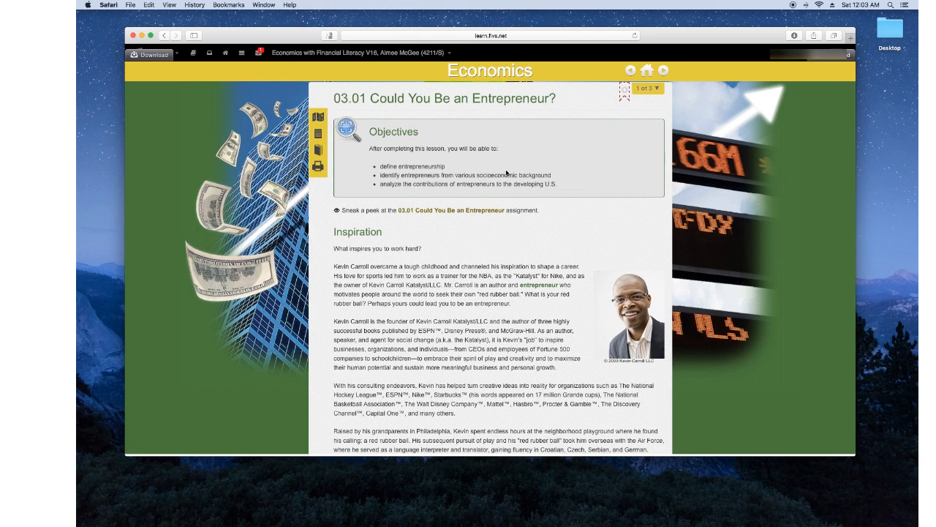
left_click_drag(370, 139, 563, 184)
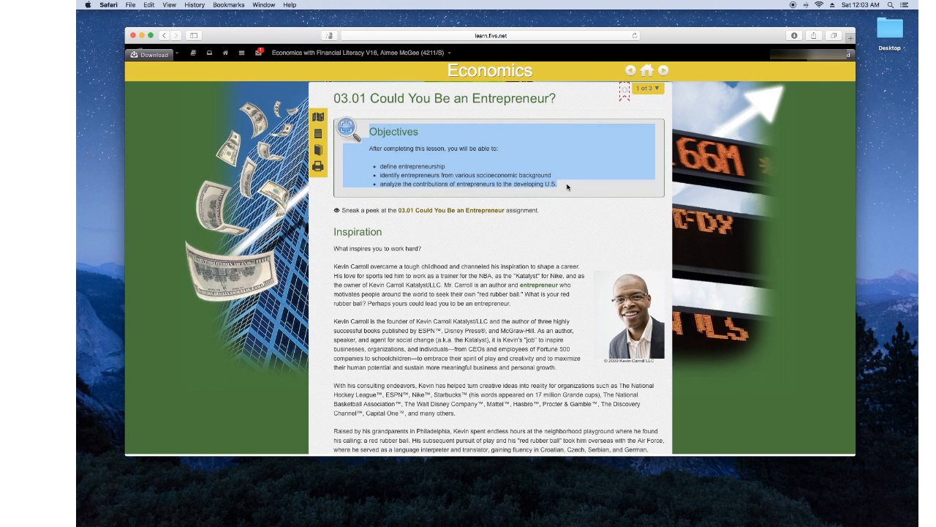
scroll("down", 3)
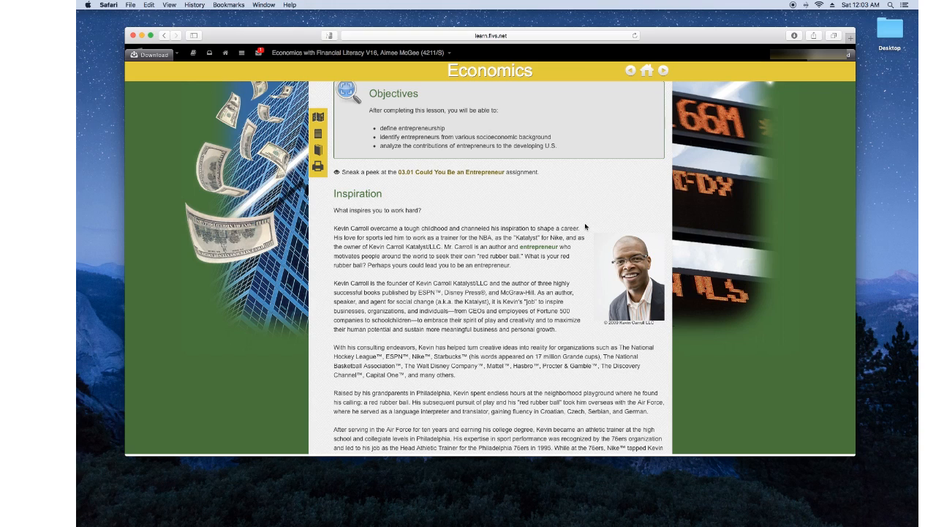
mouse_move(626, 130)
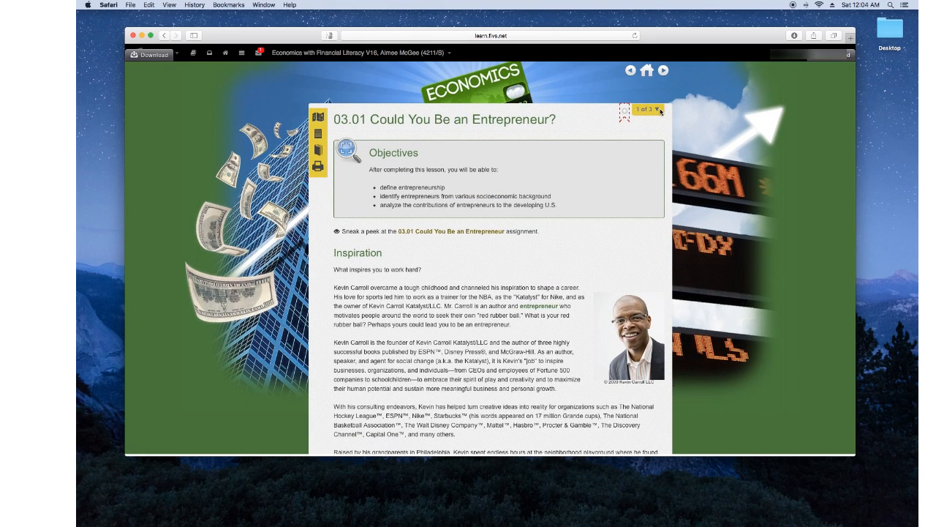
Step: Advance through the lesson's page navigator from page 1 to page 3 of 3
left_click(657, 109)
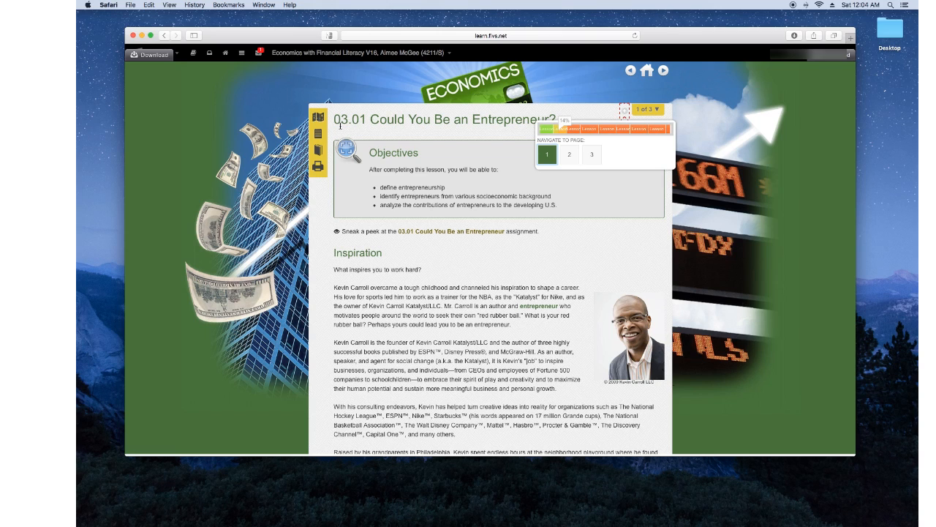
mouse_move(504, 148)
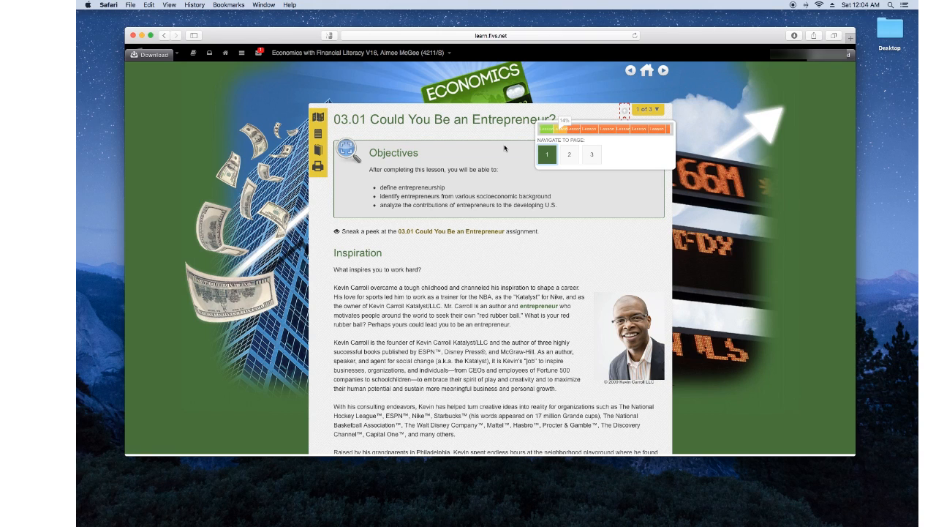
left_click(591, 155)
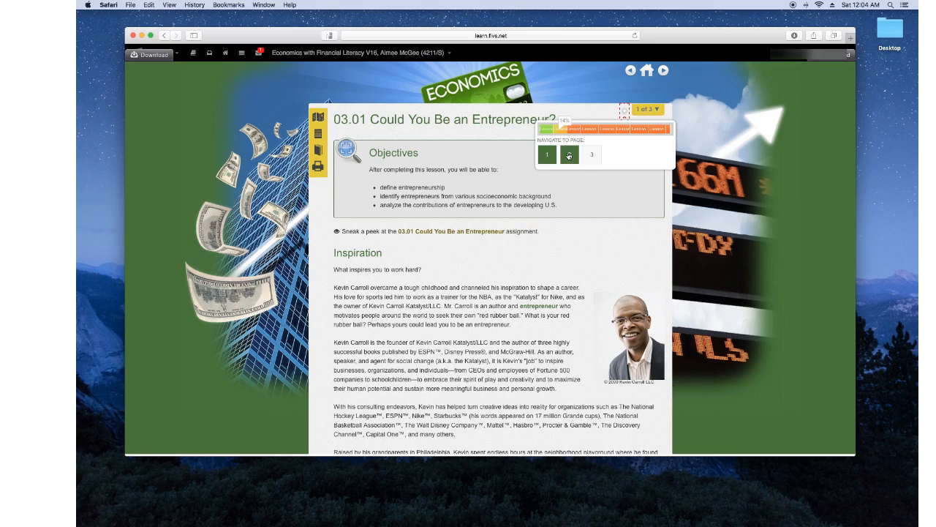
left_click(568, 154)
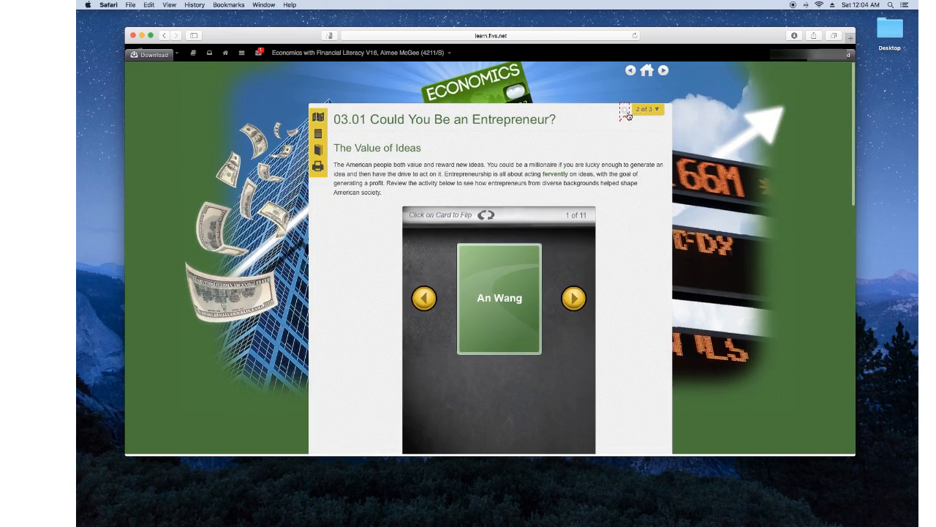
left_click(662, 71)
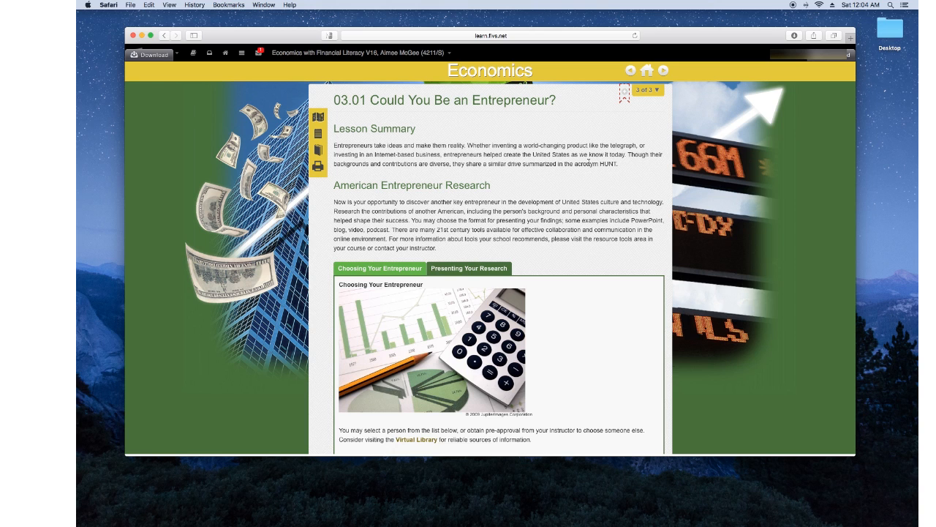
mouse_move(561, 175)
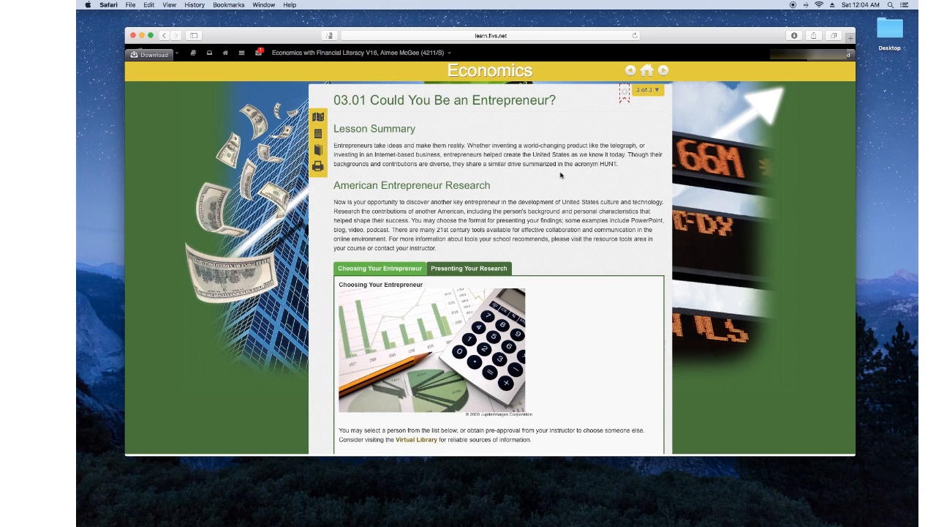
Step: Read through the Choosing Your Entrepreneur list and the 03.01 submission steps
scroll("down", 3)
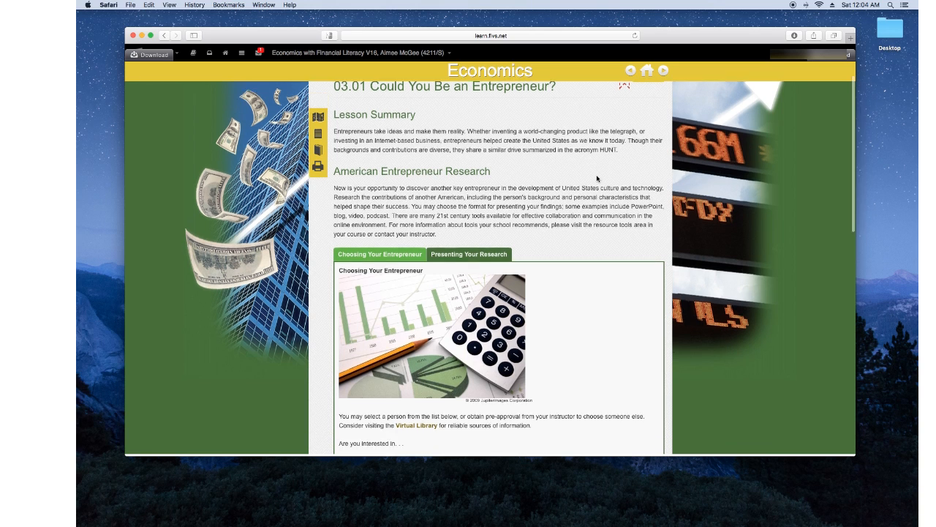
scroll("down", 3)
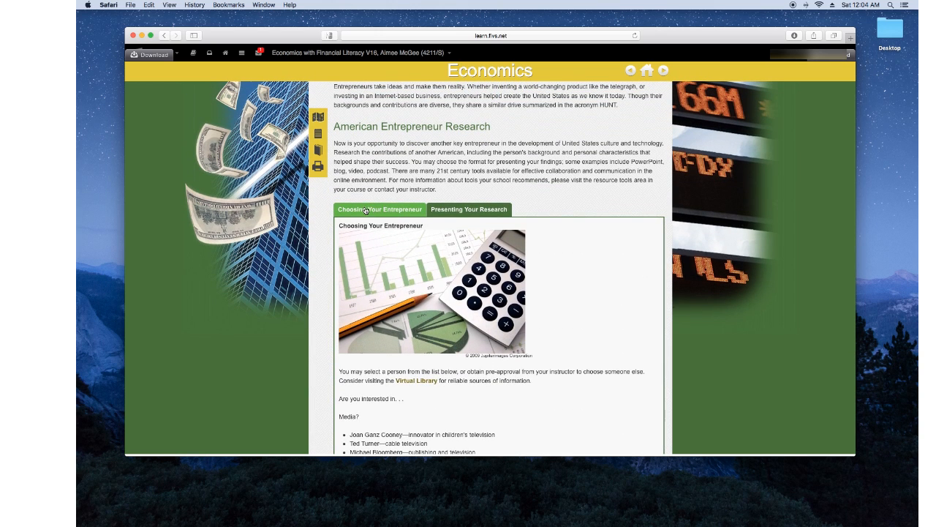
mouse_move(430, 203)
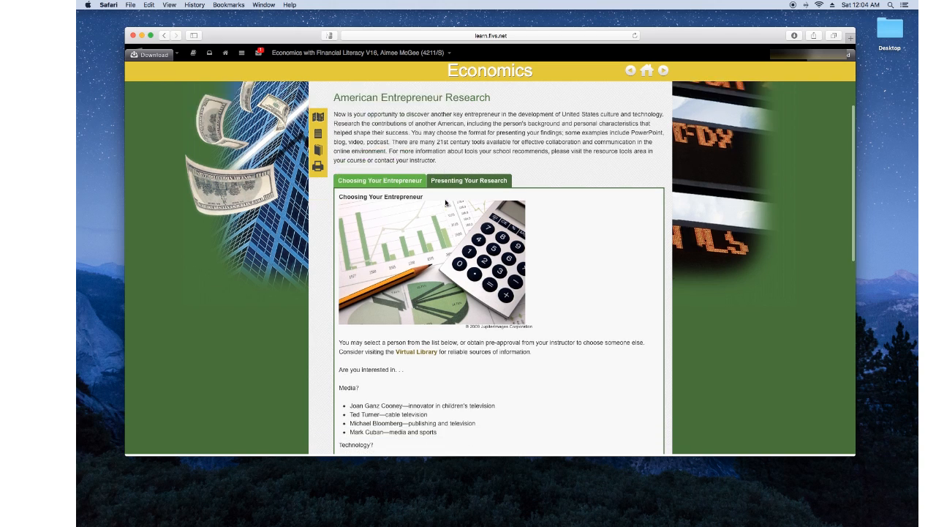
scroll("down", 3)
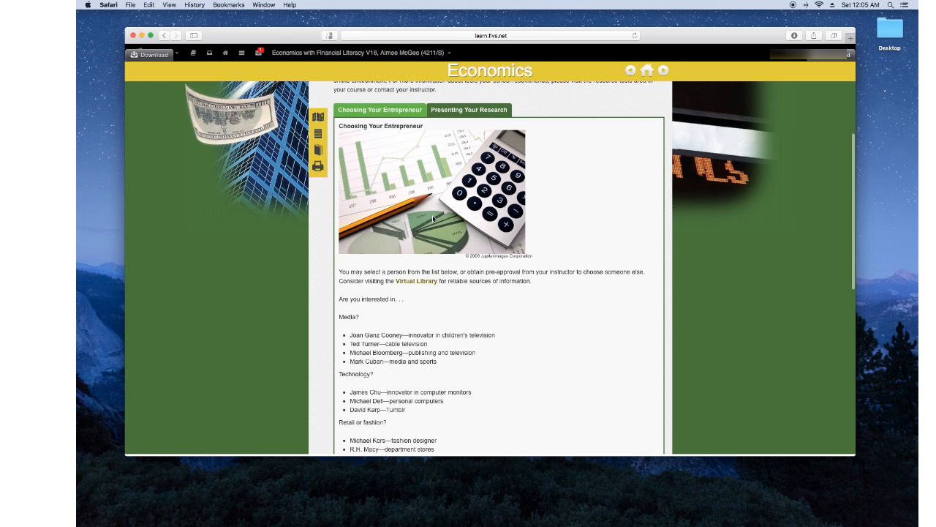
scroll("down", 3)
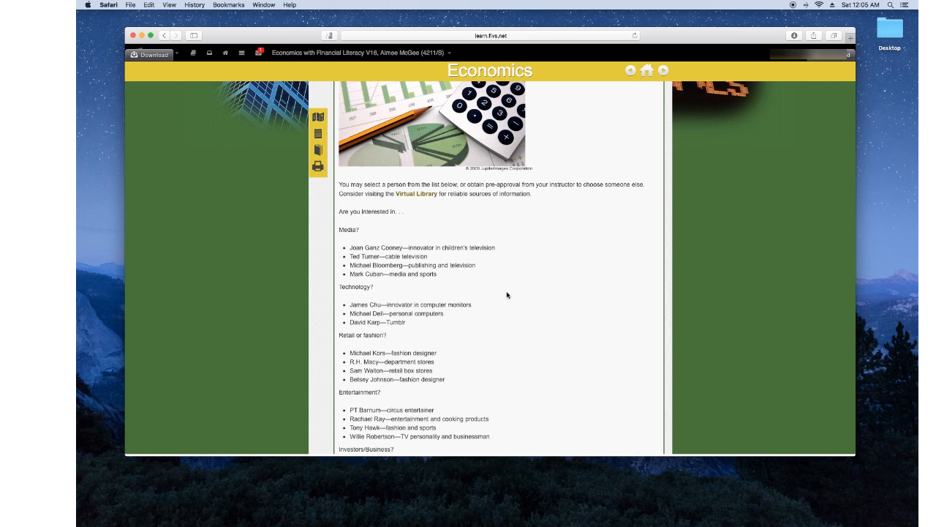
scroll("down", 3)
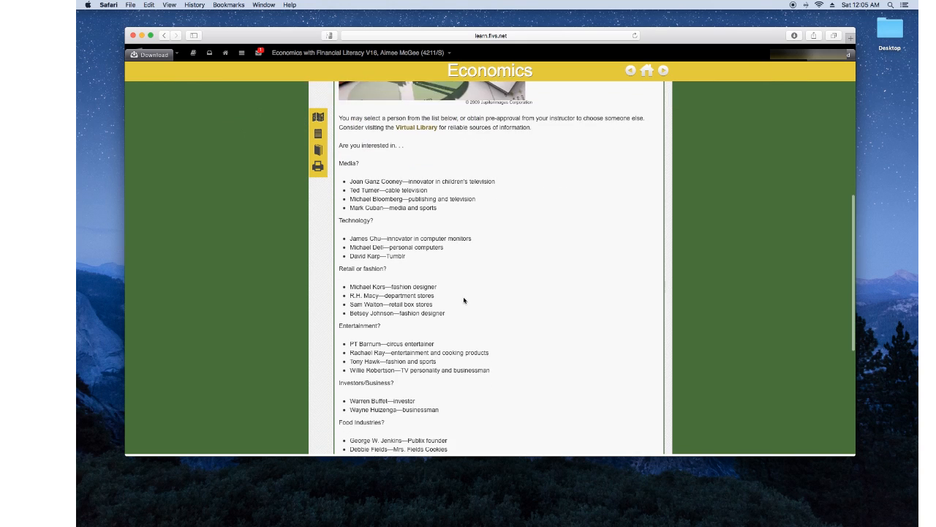
scroll("down", 3)
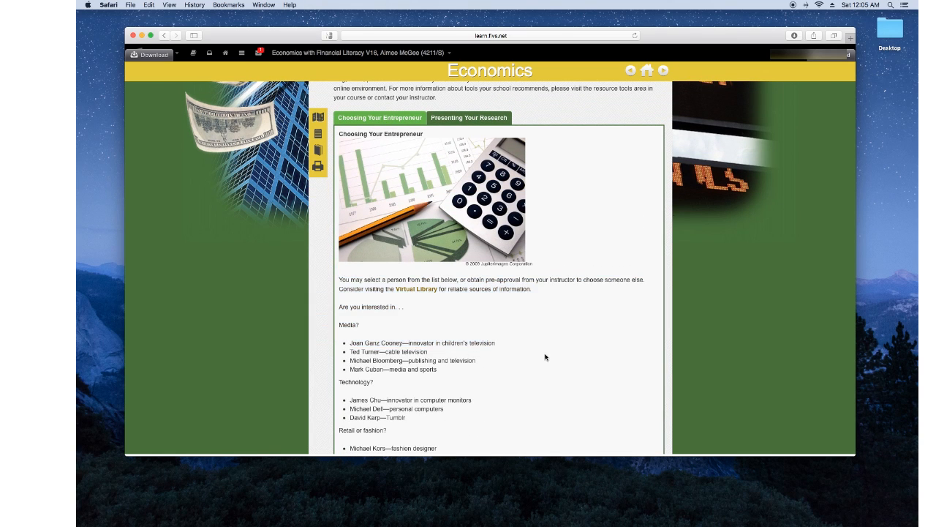
scroll("down", 3)
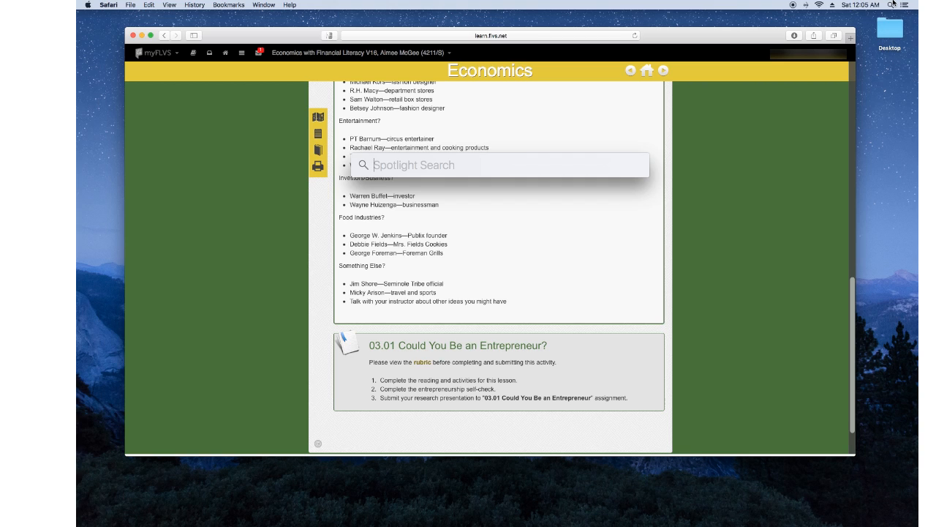
Step: Launch TextEdit from Spotlight by searching 'textedit'
type("textedit")
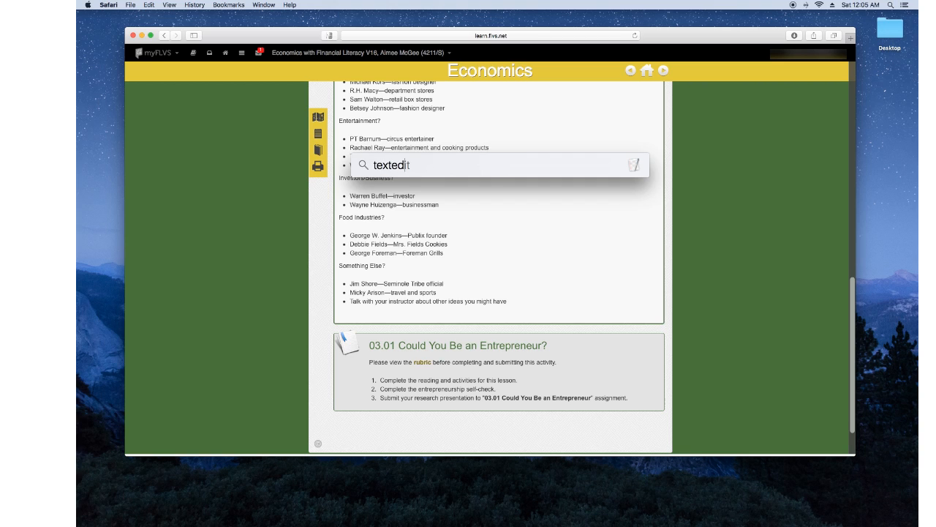
key("Return")
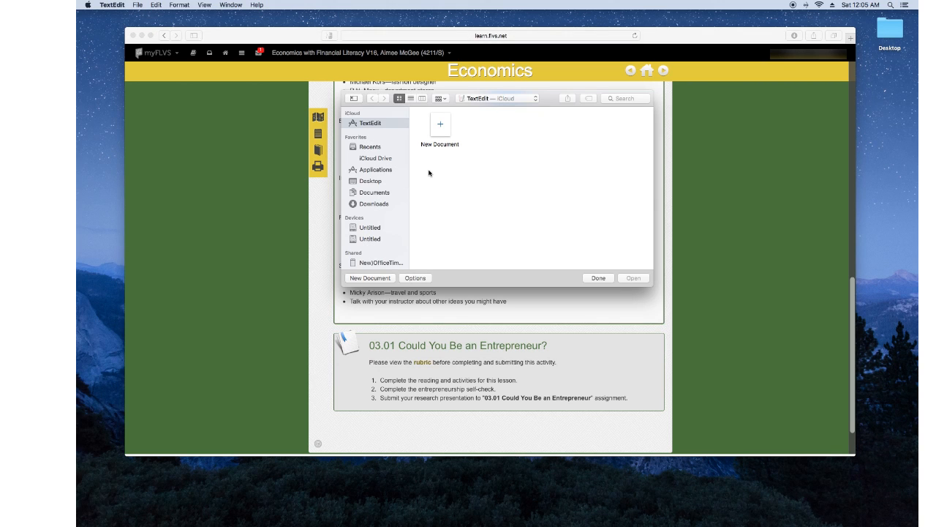
Step: Create a new blank untitled document from the TextEdit open panel
left_click(370, 277)
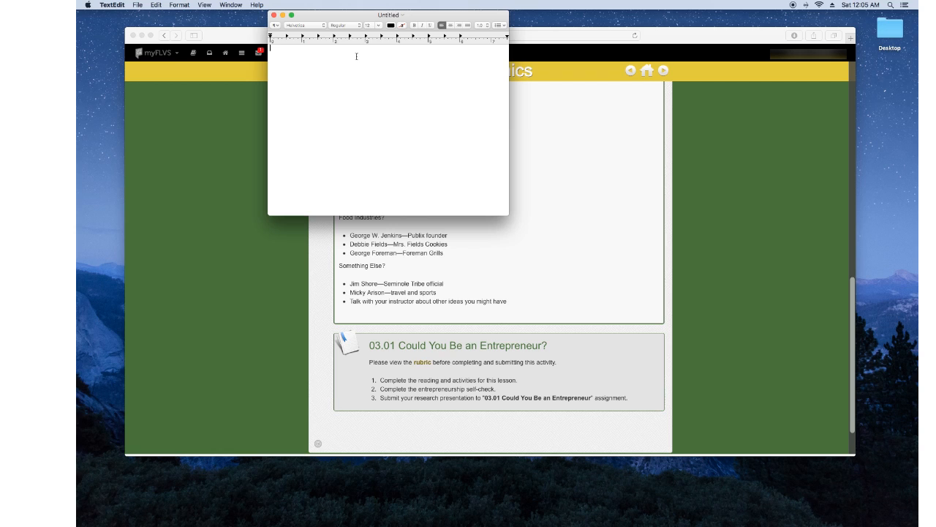
mouse_move(358, 78)
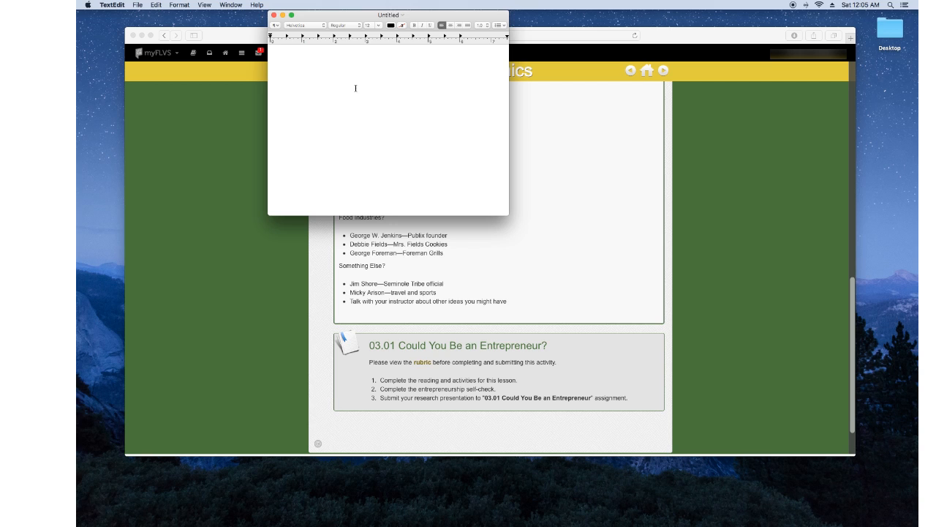
Step: Paste the copied 03.01 Sneak Peek lesson text into the document via Edit > Paste
left_click(138, 6)
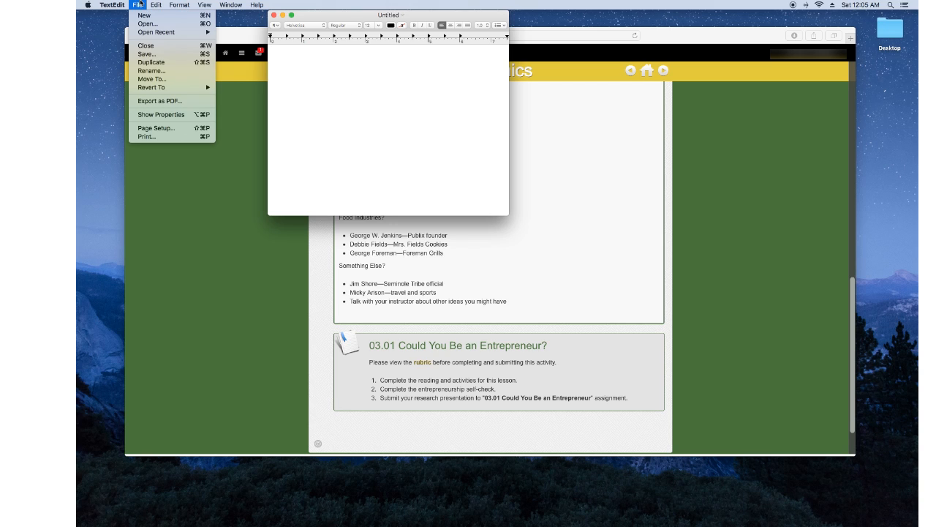
left_click(156, 5)
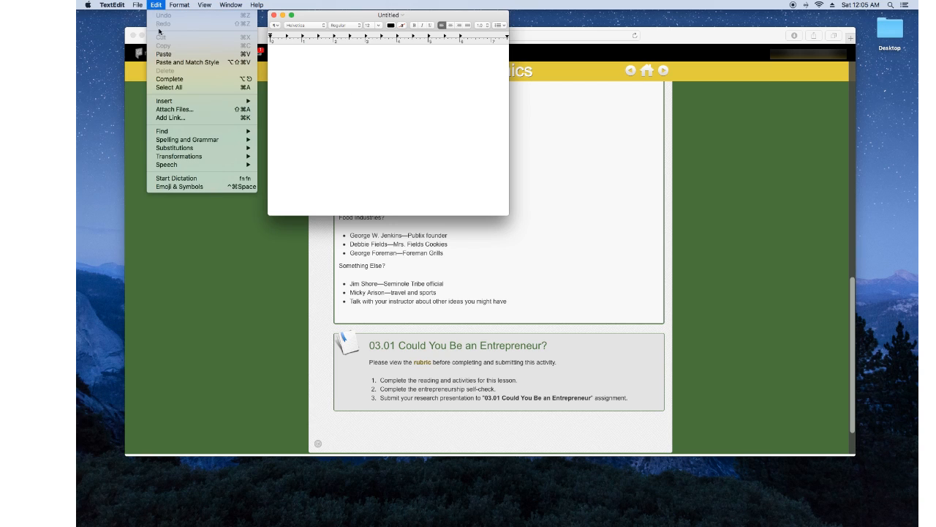
left_click(164, 54)
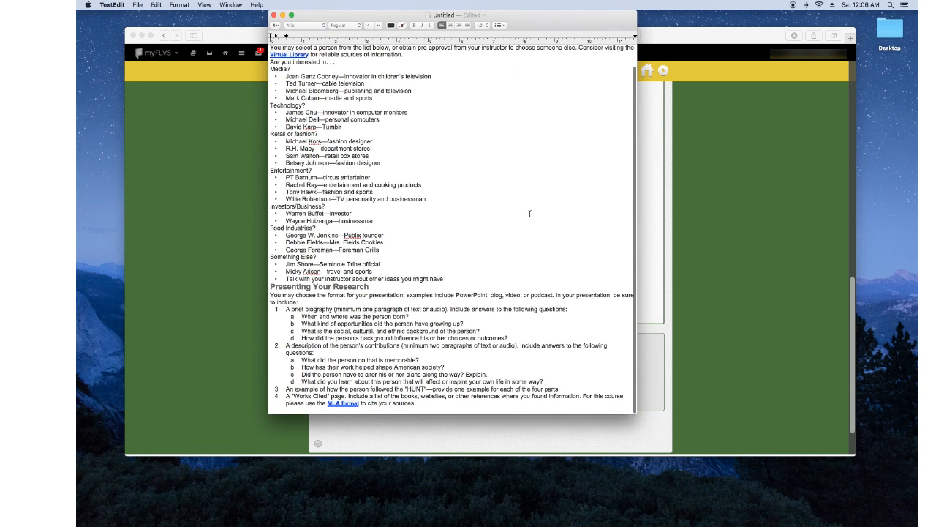
scroll("up", 3)
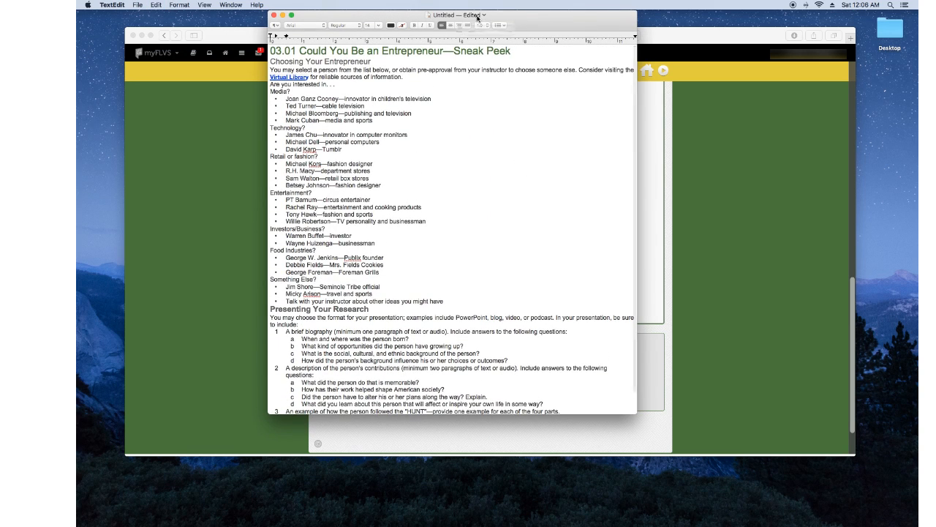
Step: Name the document '3.01 assignment' from the title bar Name field
left_click(484, 15)
type("3.01")
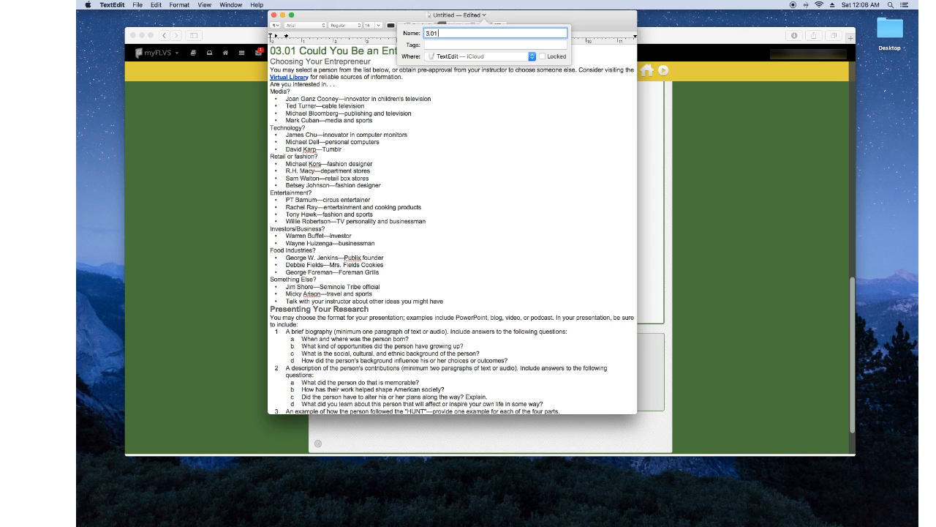
type("assignment")
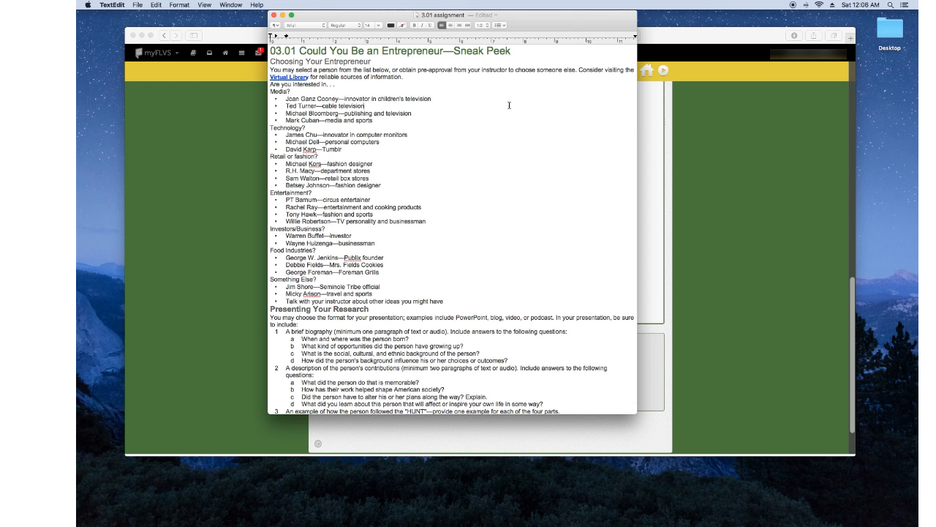
mouse_move(482, 279)
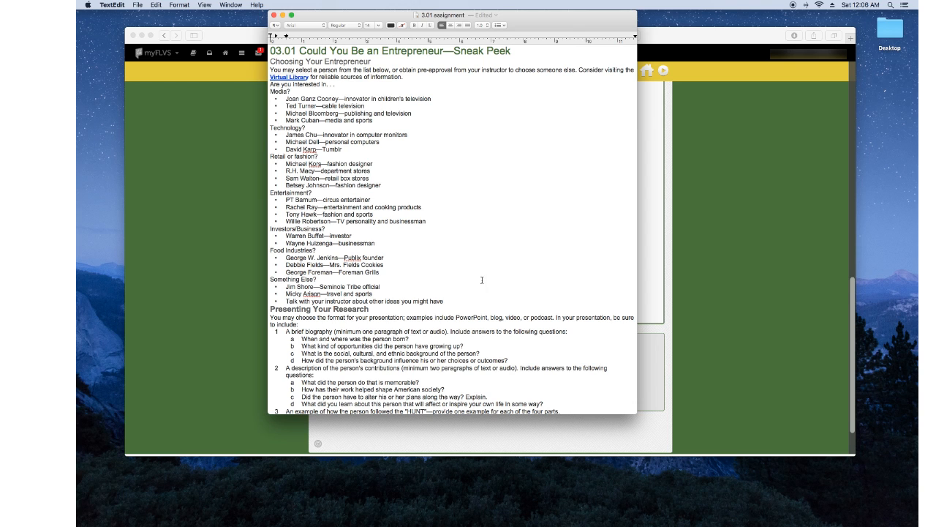
scroll("down", 3)
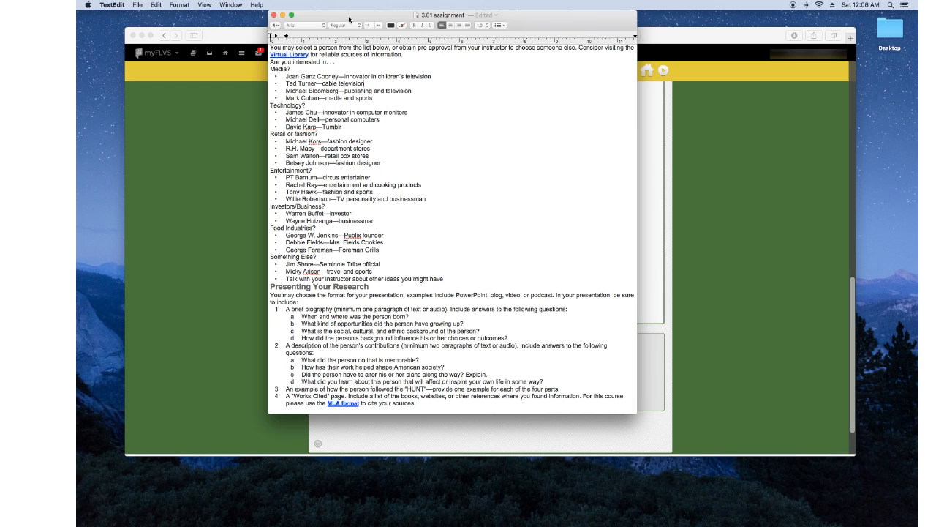
Step: Save the document through Print as '3.01 assignment PDF' on the Desktop
left_click(136, 4)
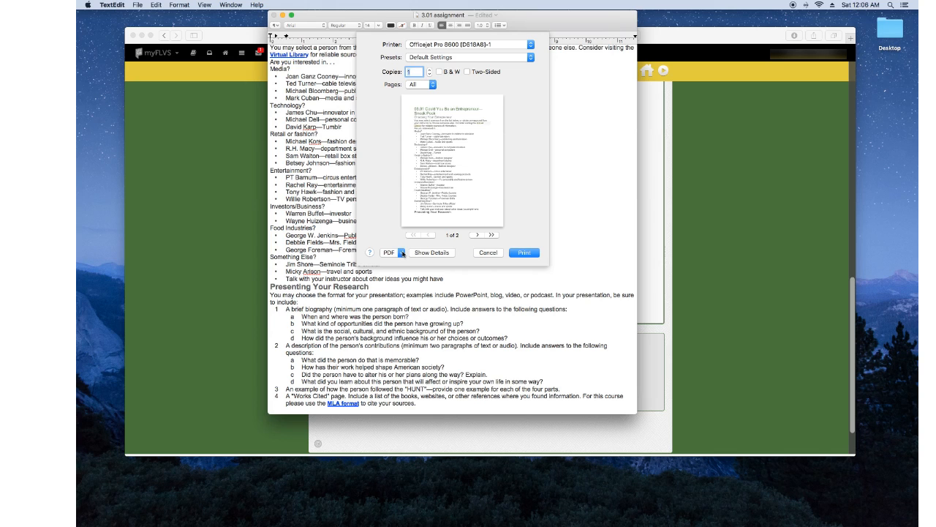
left_click(392, 252)
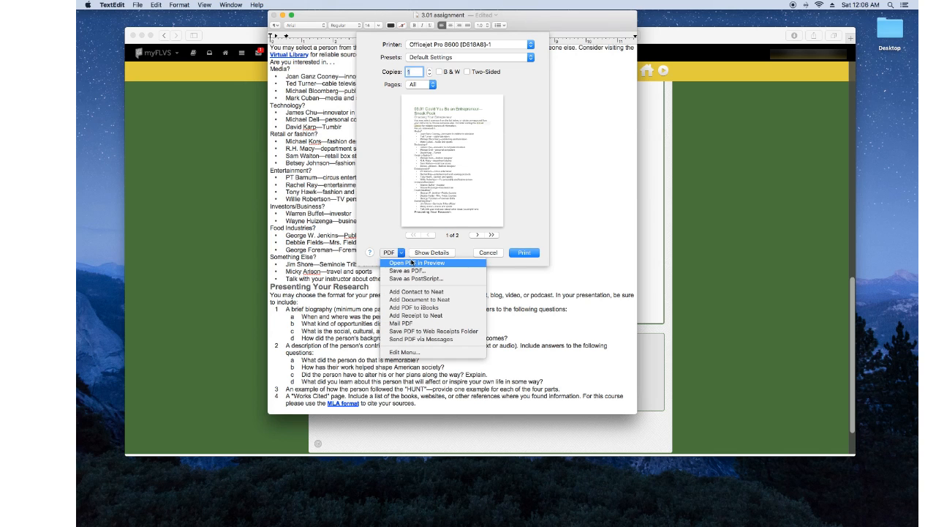
left_click(393, 252)
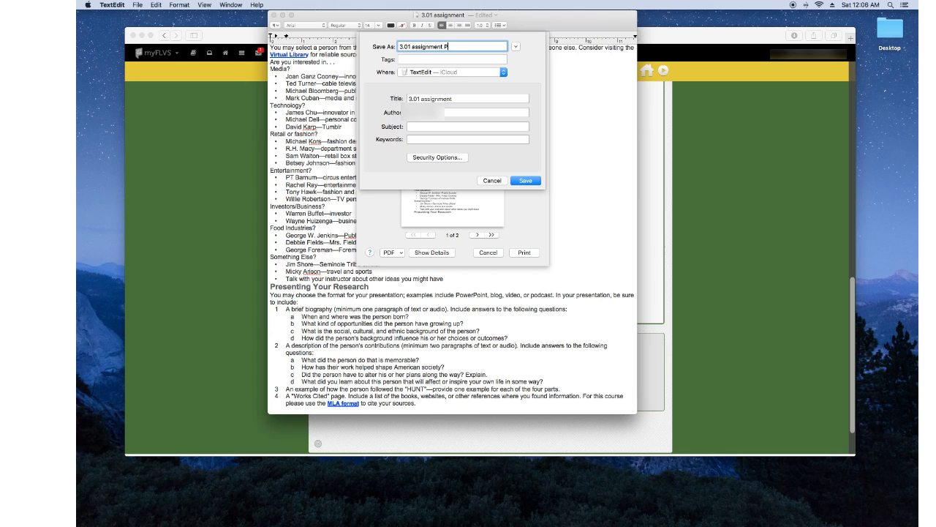
type("PDF")
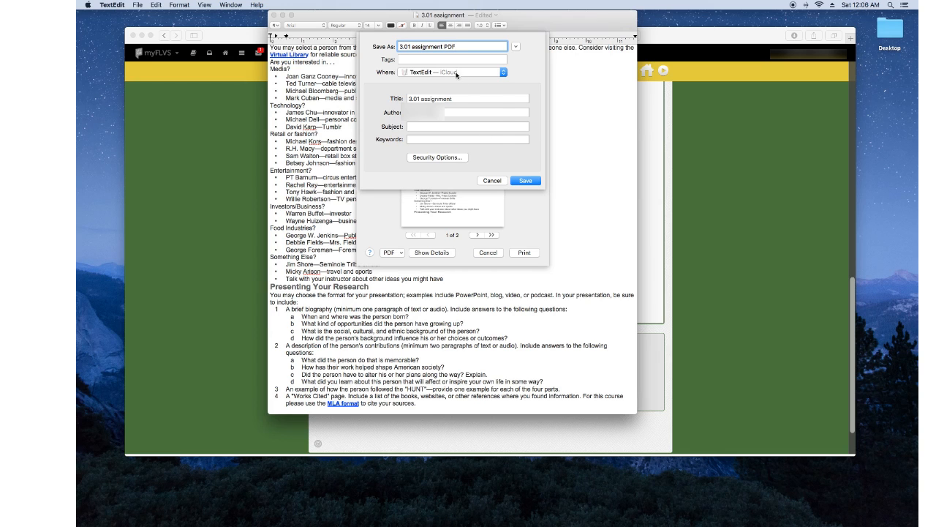
left_click(502, 72)
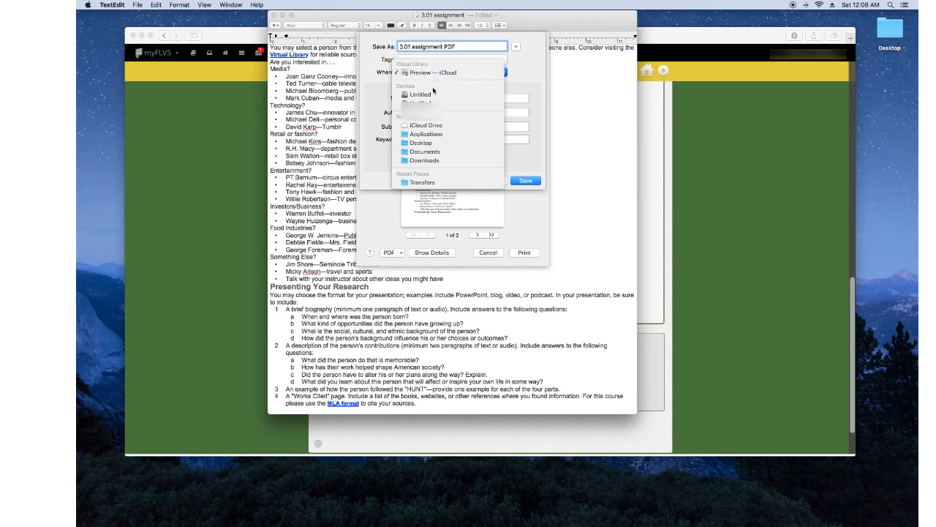
left_click(421, 143)
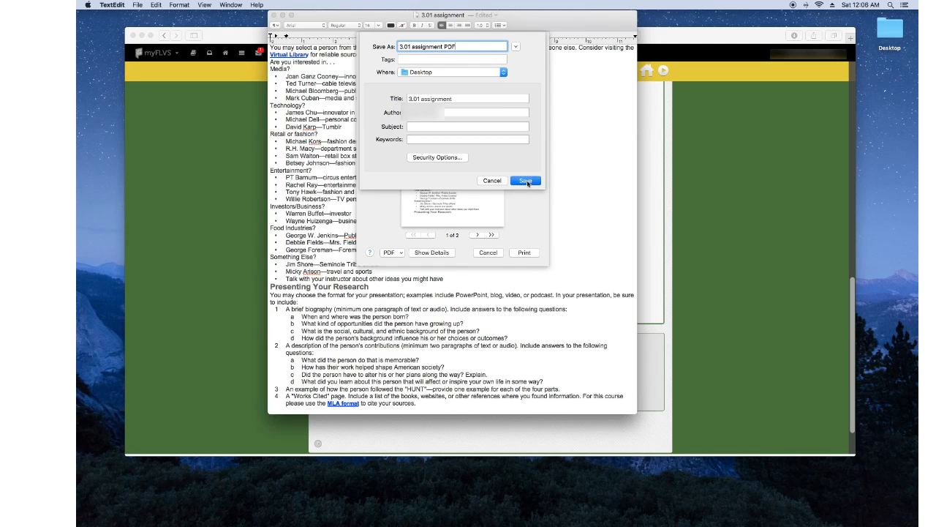
left_click(525, 181)
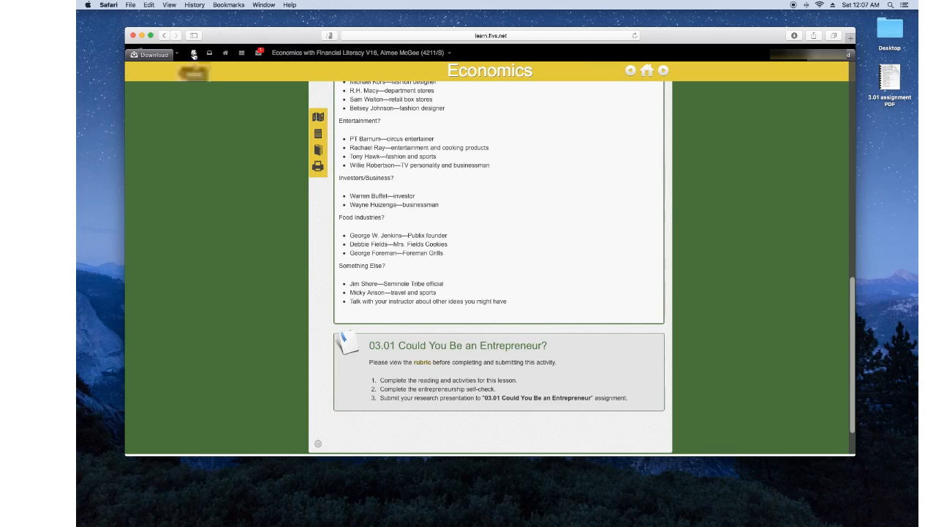
mouse_move(210, 53)
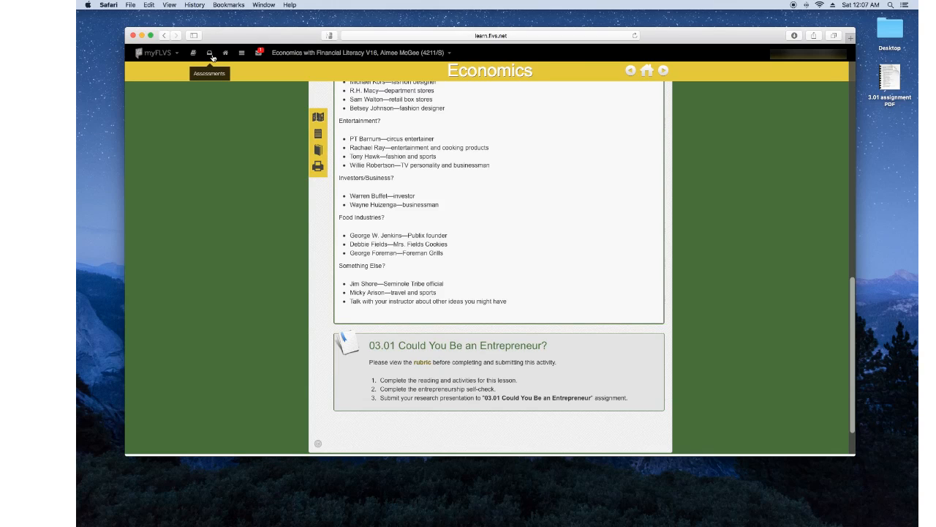
Step: Go to the 03.01 Could You Be an Entrepreneur assignment submission page from Assessments
left_click(209, 53)
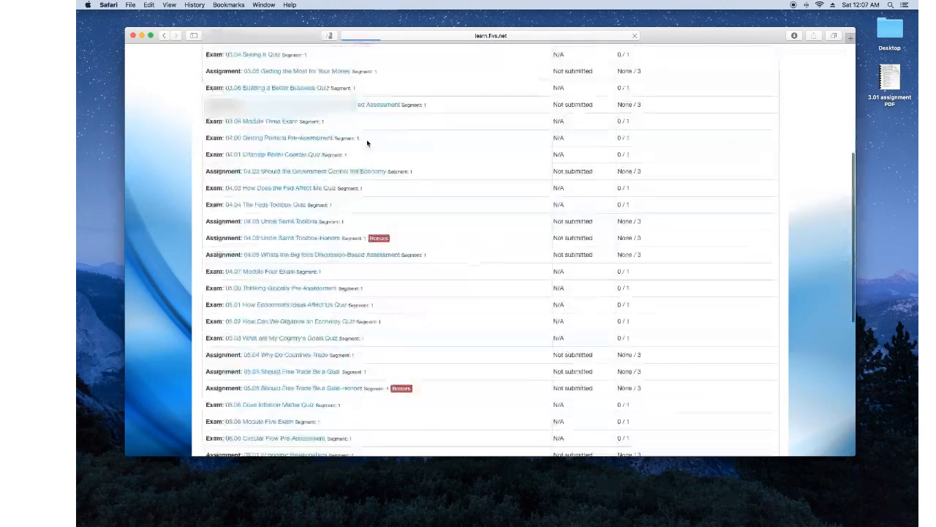
scroll("up", 3)
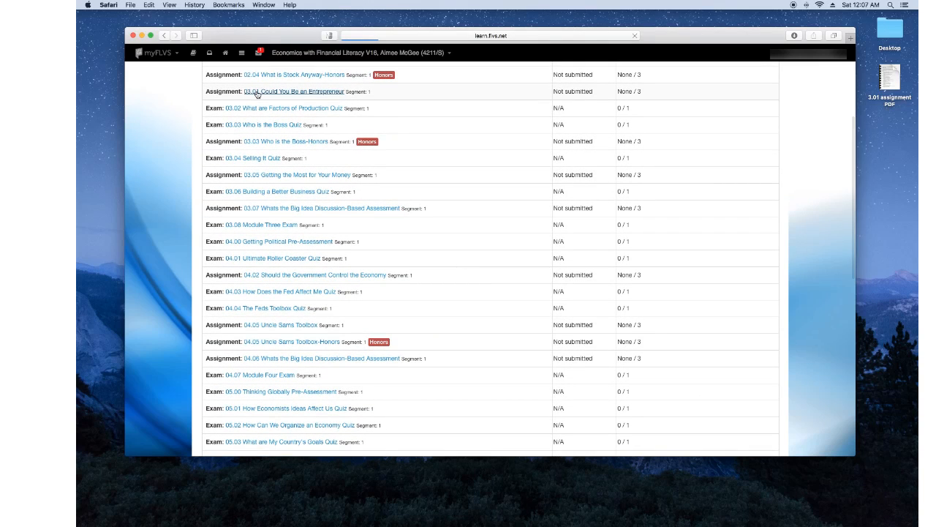
left_click(292, 91)
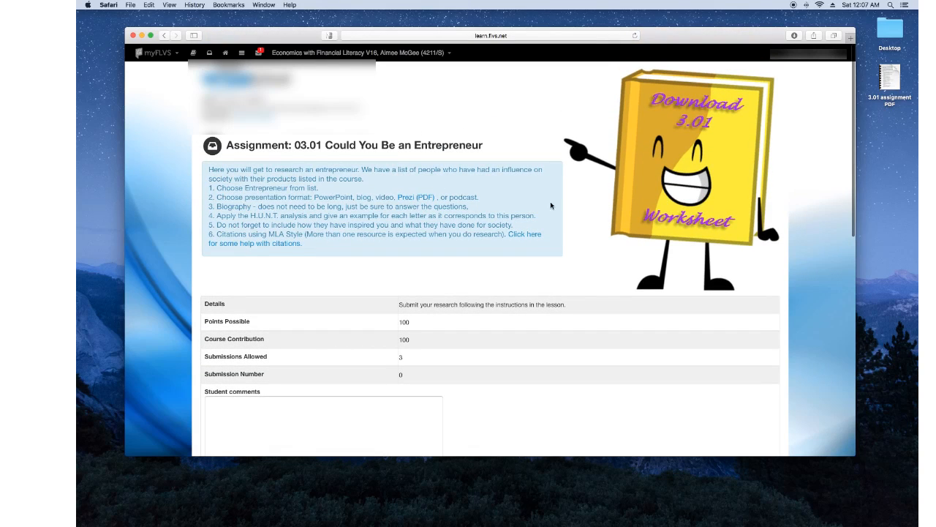
mouse_move(317, 244)
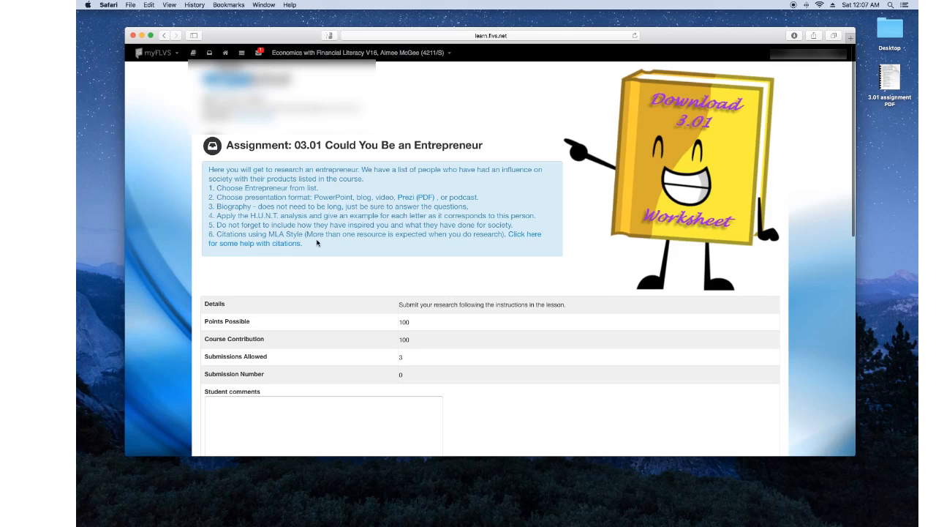
scroll("down", 3)
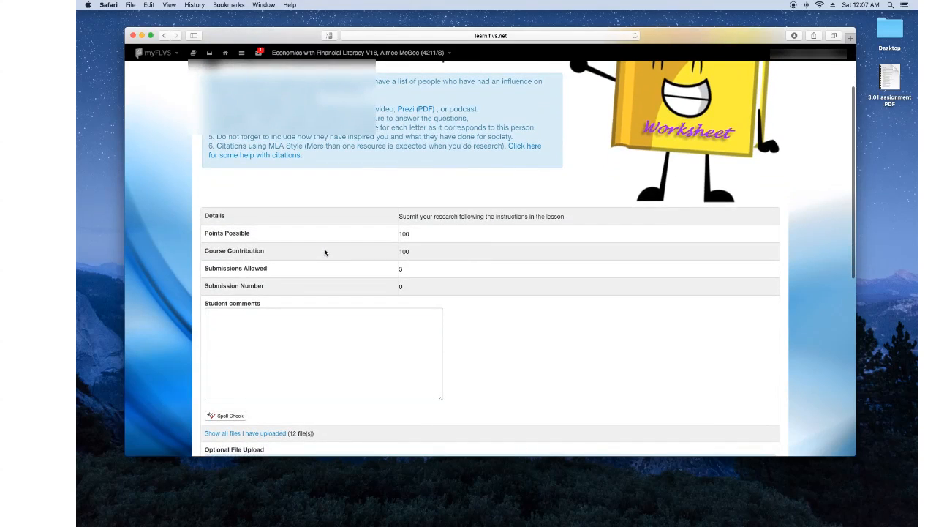
scroll("down", 3)
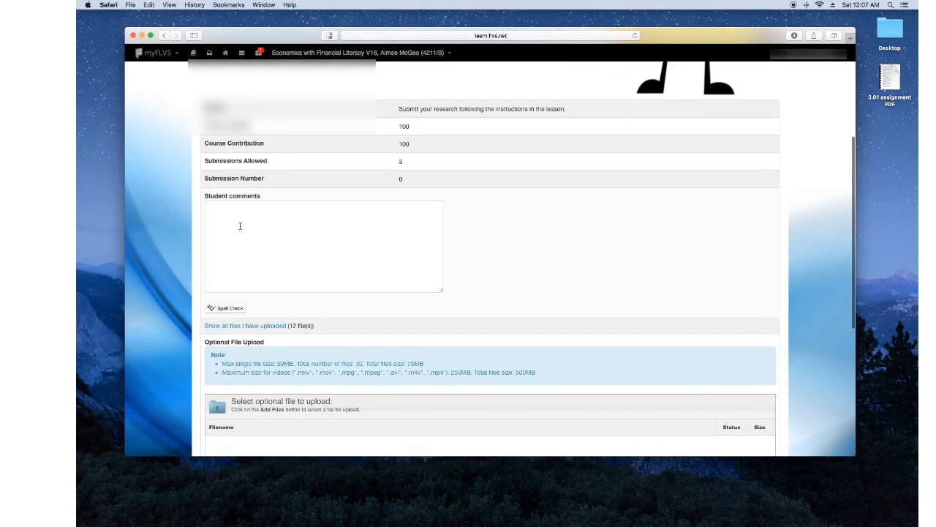
left_click(322, 245)
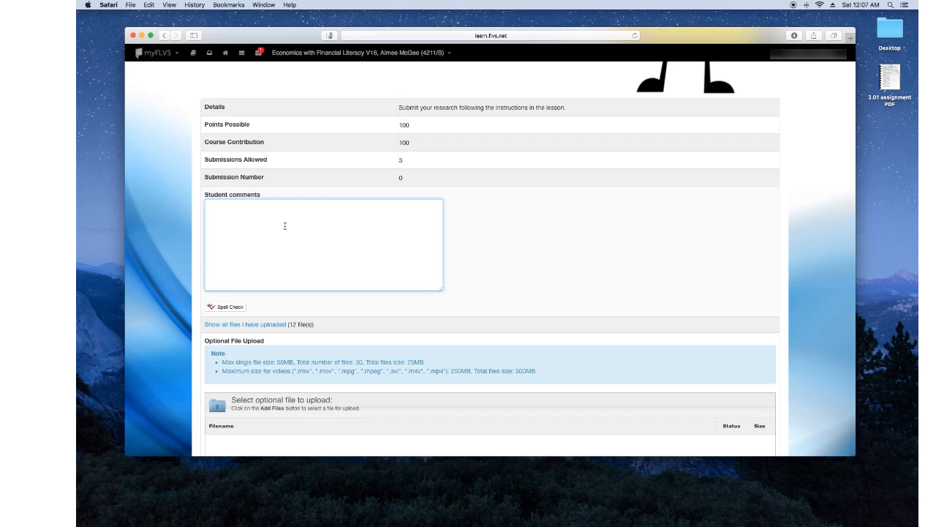
mouse_move(291, 226)
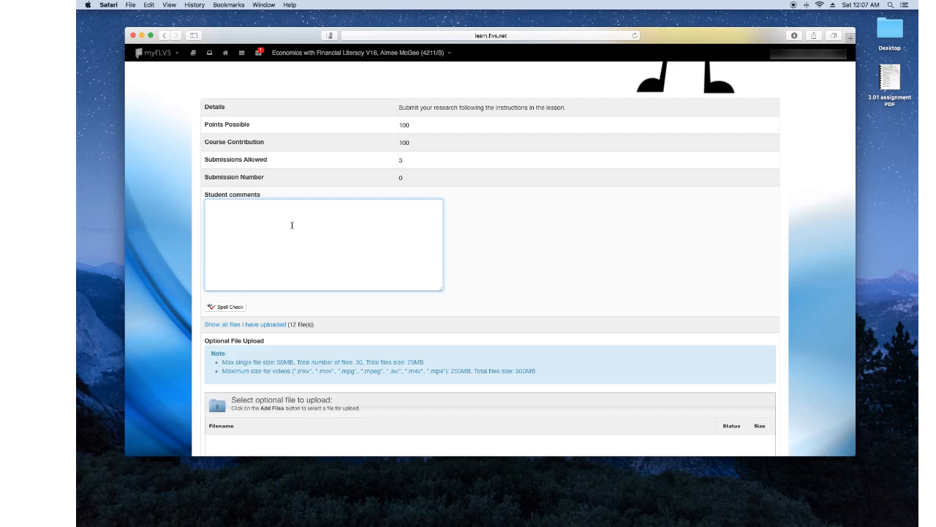
mouse_move(291, 224)
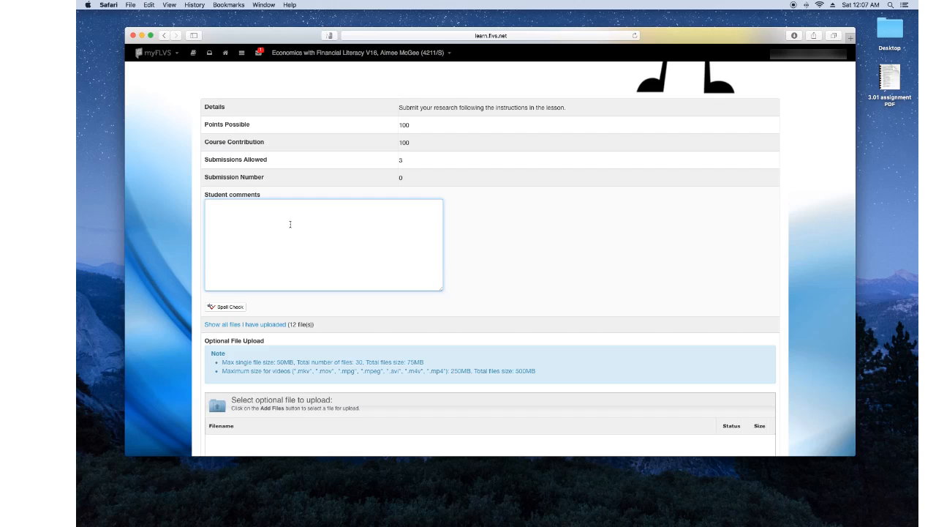
mouse_move(296, 225)
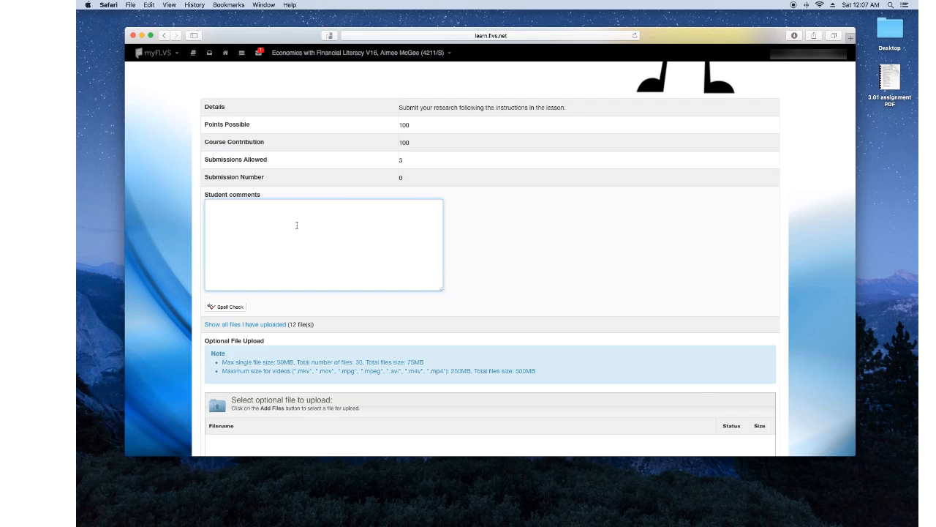
type("fgg")
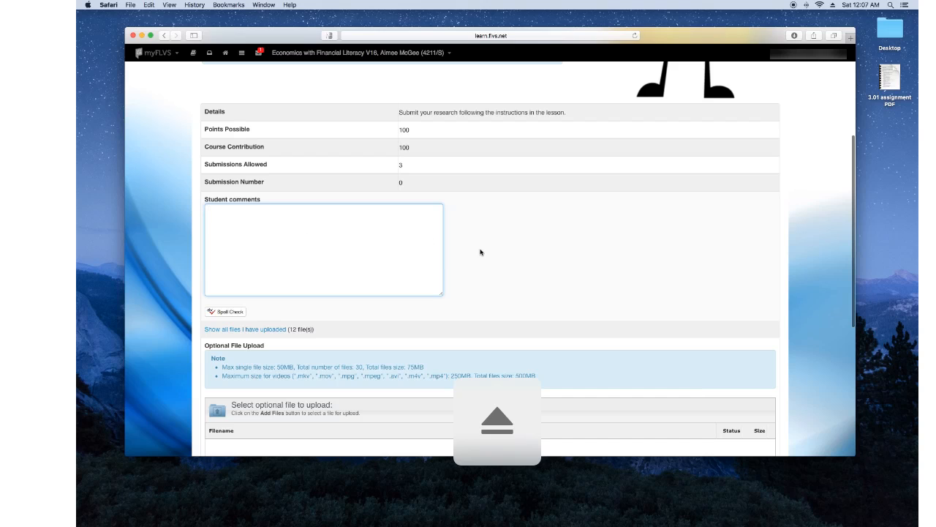
Step: Add the '3.01 assignment PDF' file to the optional file upload queue
scroll("down", 3)
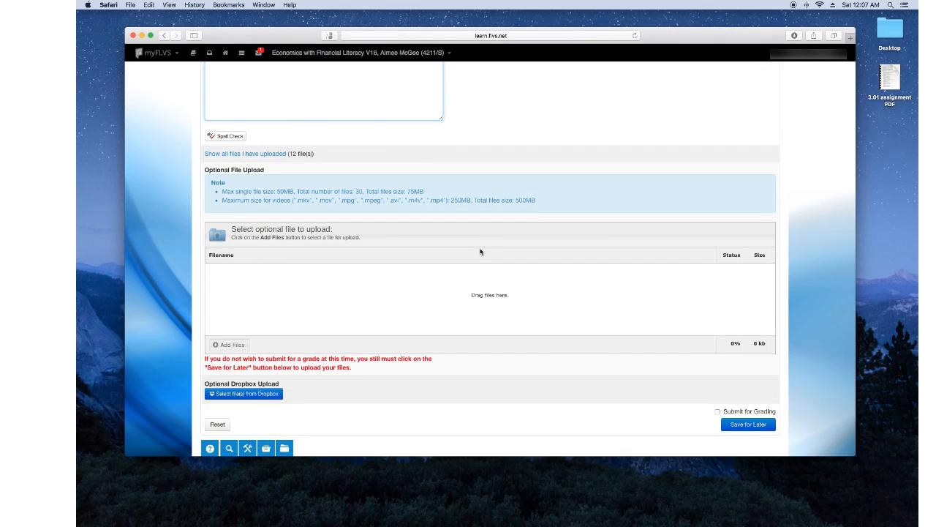
mouse_move(224, 376)
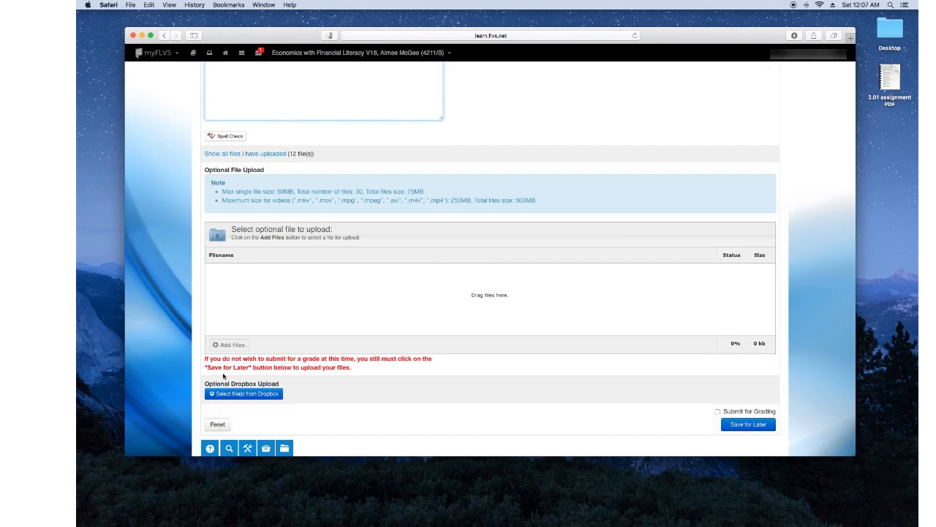
mouse_move(427, 417)
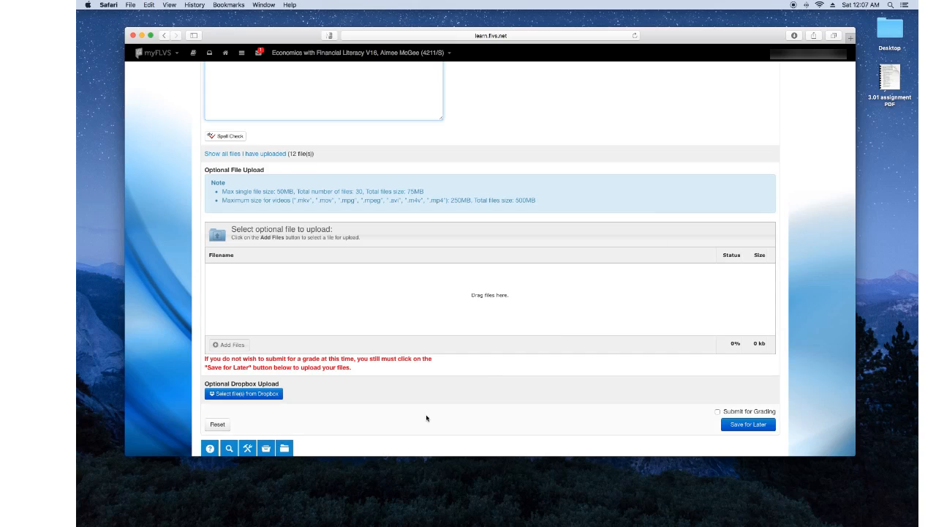
mouse_move(545, 291)
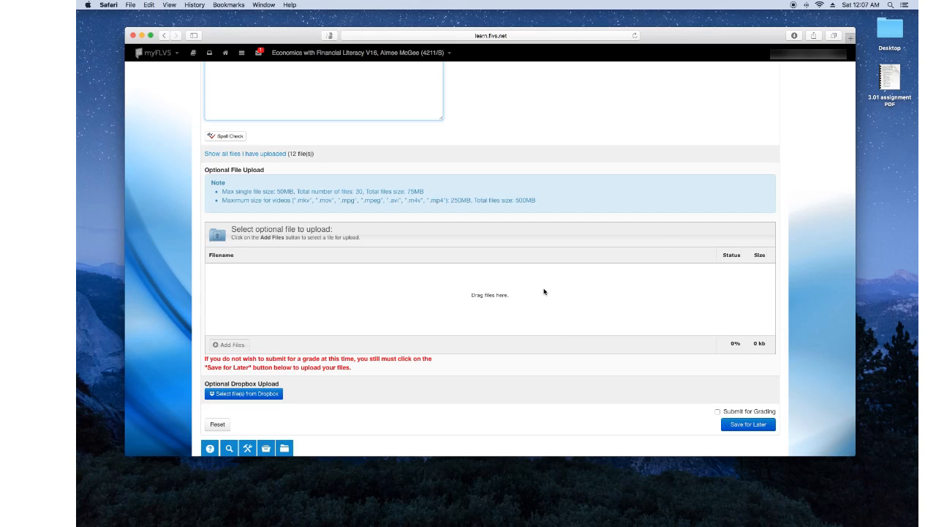
mouse_move(538, 296)
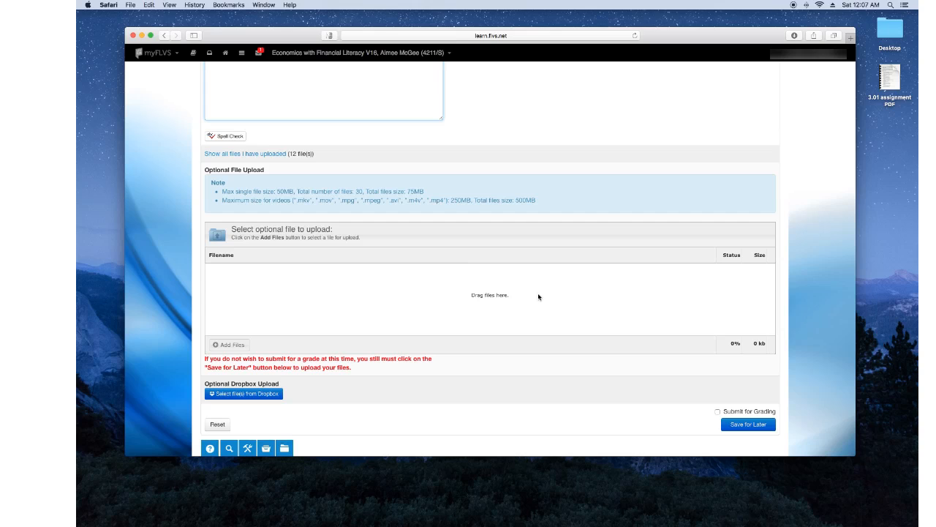
left_click(229, 345)
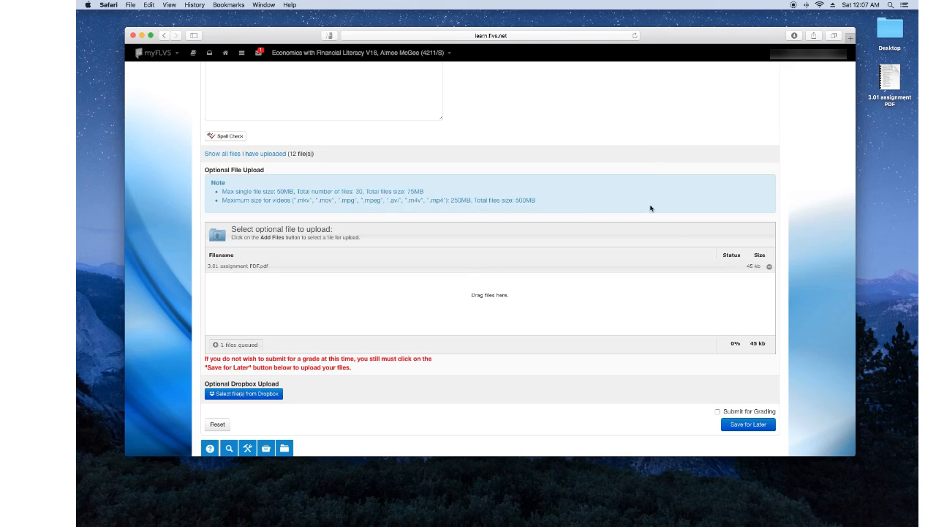
scroll("down", 3)
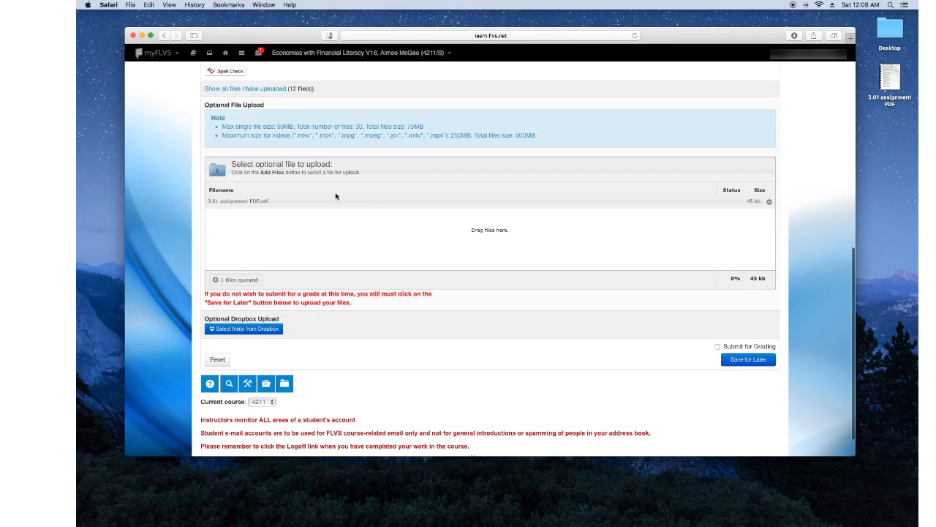
mouse_move(706, 358)
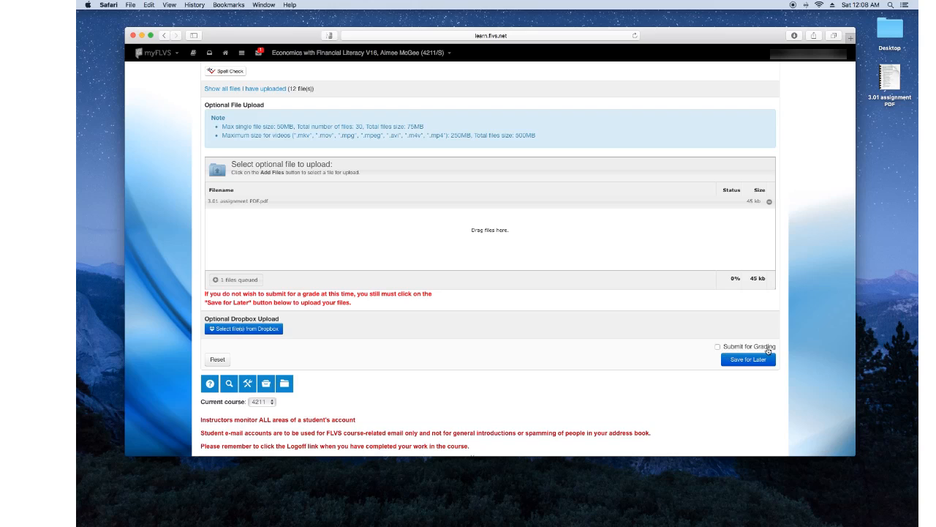
mouse_move(748, 359)
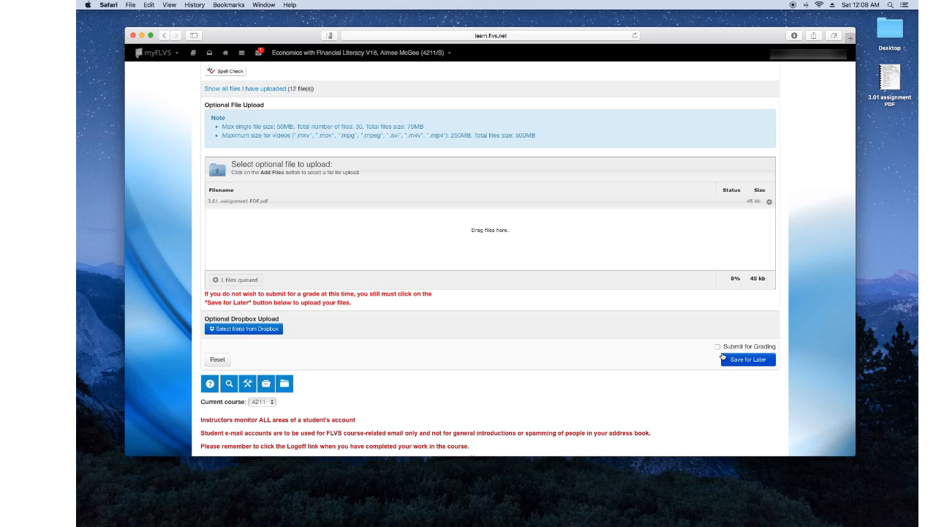
Step: Check Submit for Grading and submit the queued 3.01 PDF on the 03.01 assignment
left_click(718, 346)
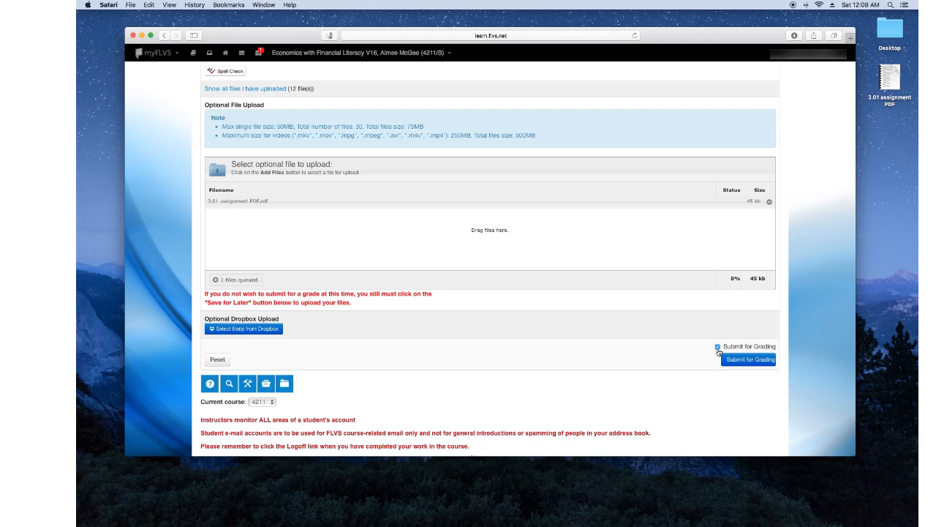
left_click(718, 346)
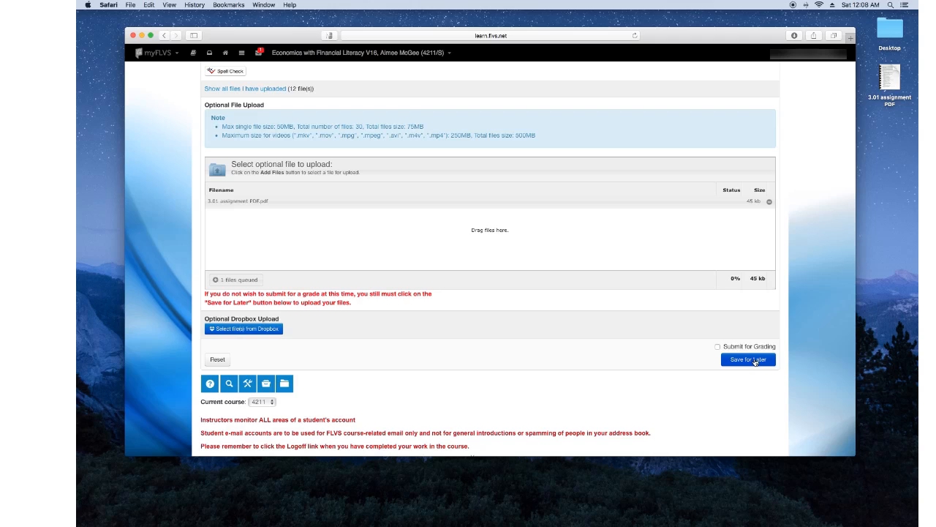
left_click(718, 346)
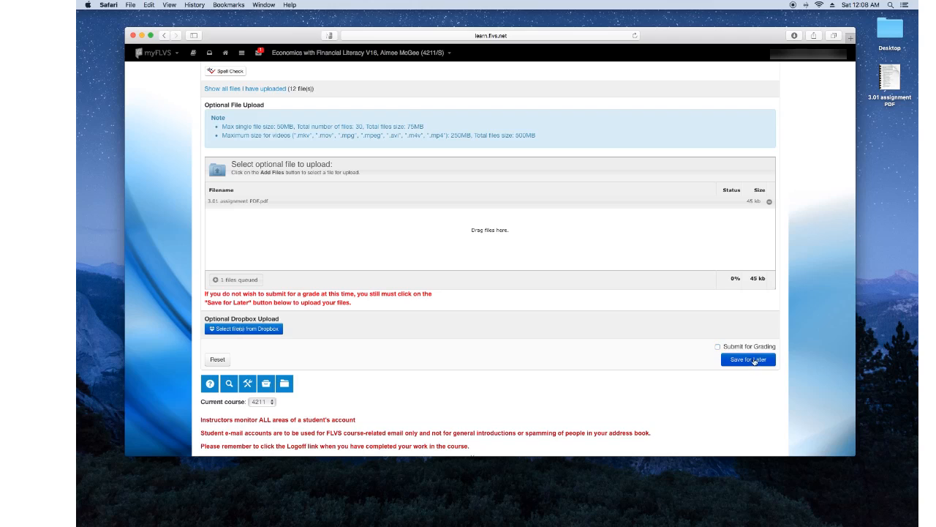
left_click(718, 346)
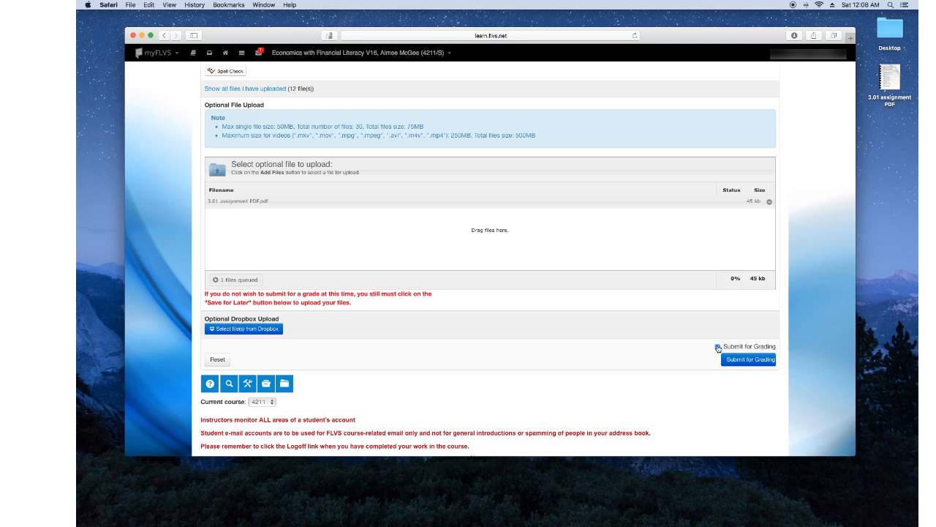
left_click(717, 346)
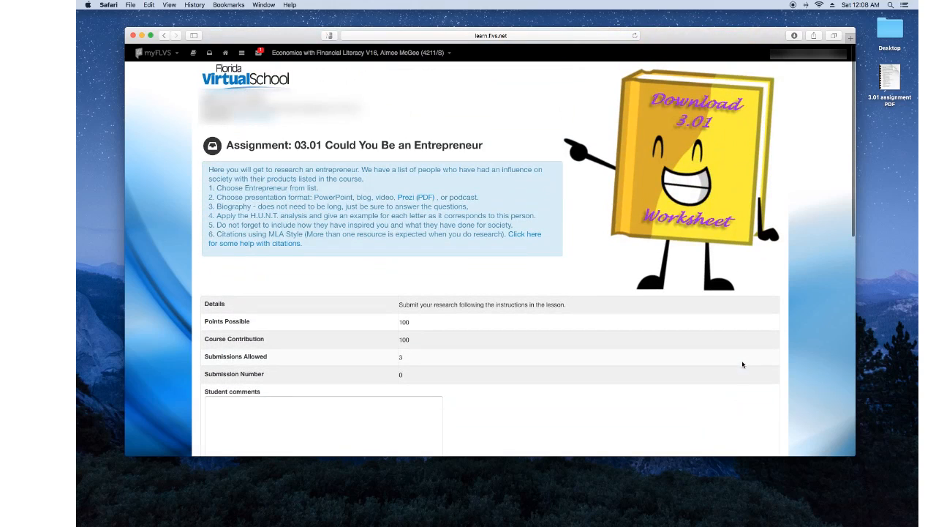
scroll("down", 3)
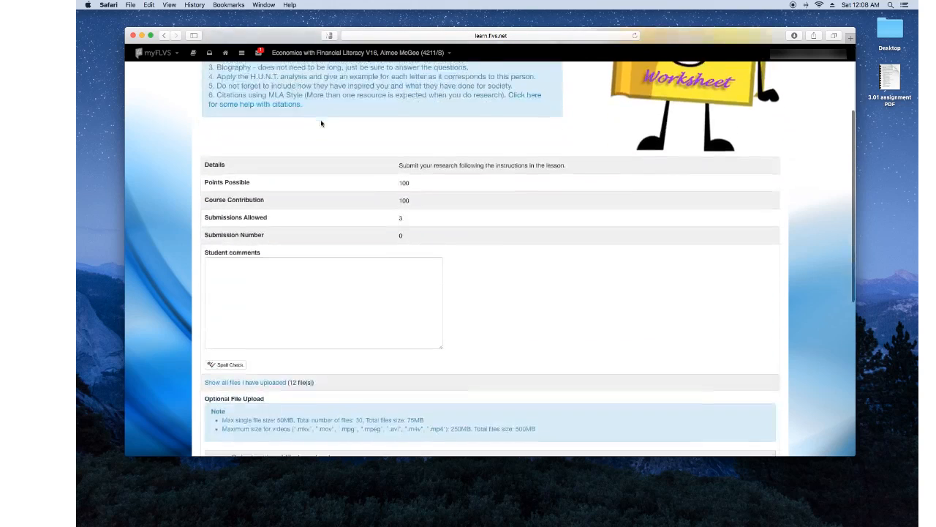
scroll("up", 3)
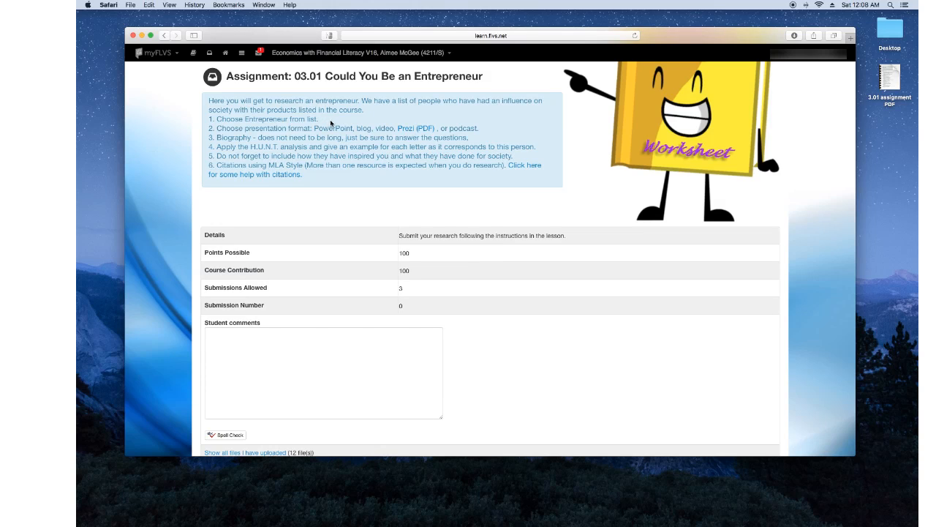
mouse_move(332, 123)
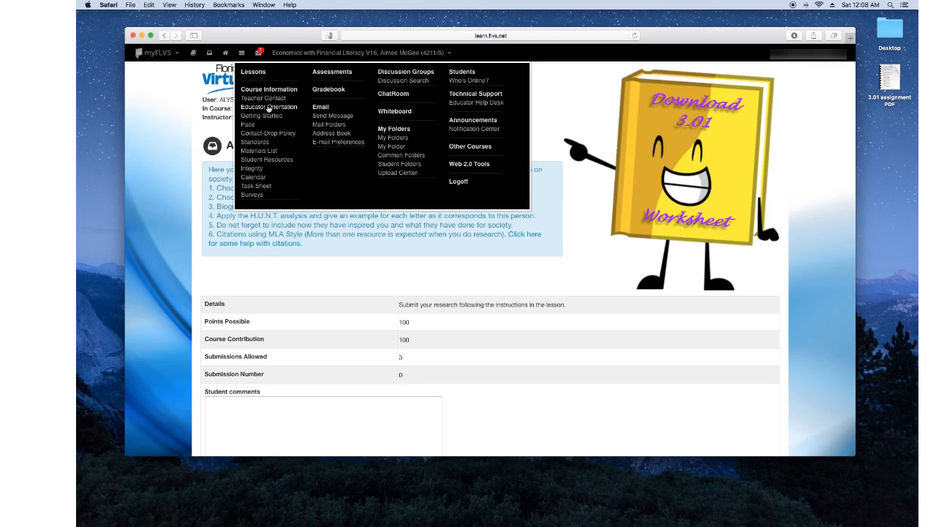
mouse_move(249, 124)
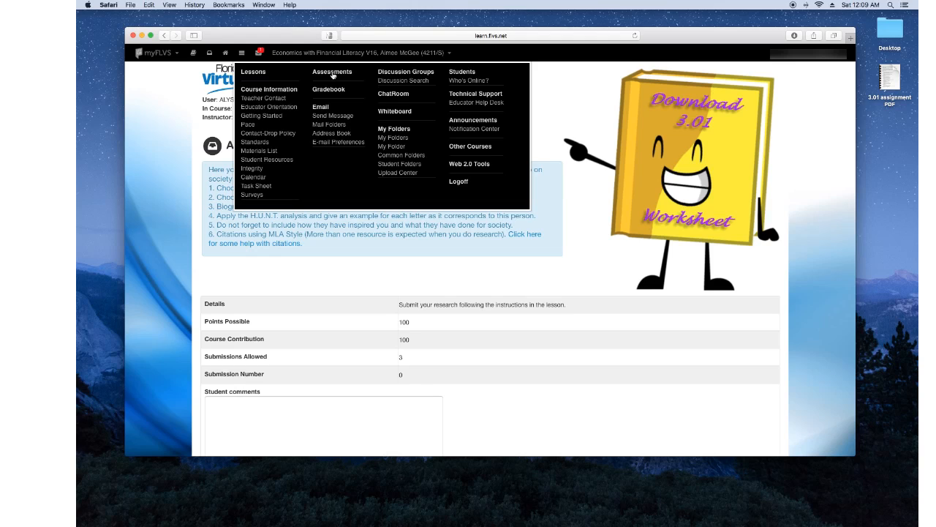
mouse_move(333, 95)
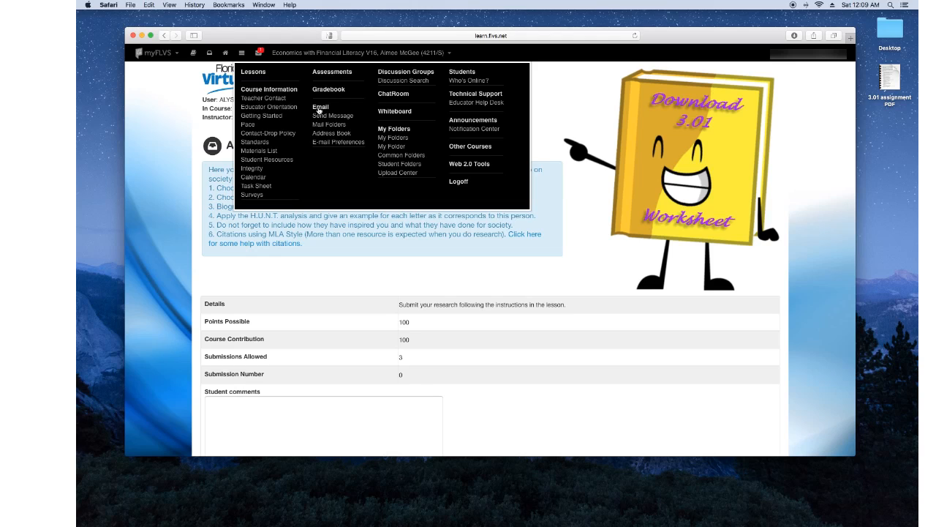
mouse_move(391, 72)
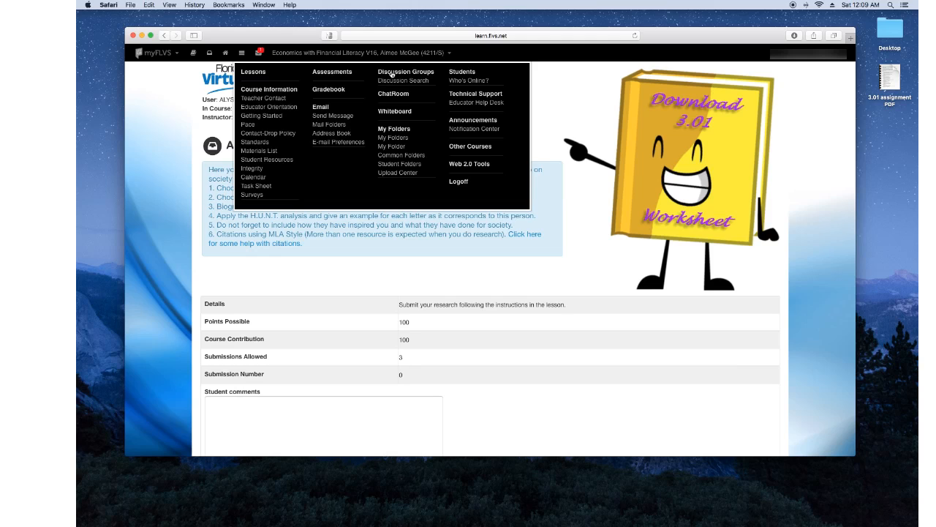
mouse_move(462, 126)
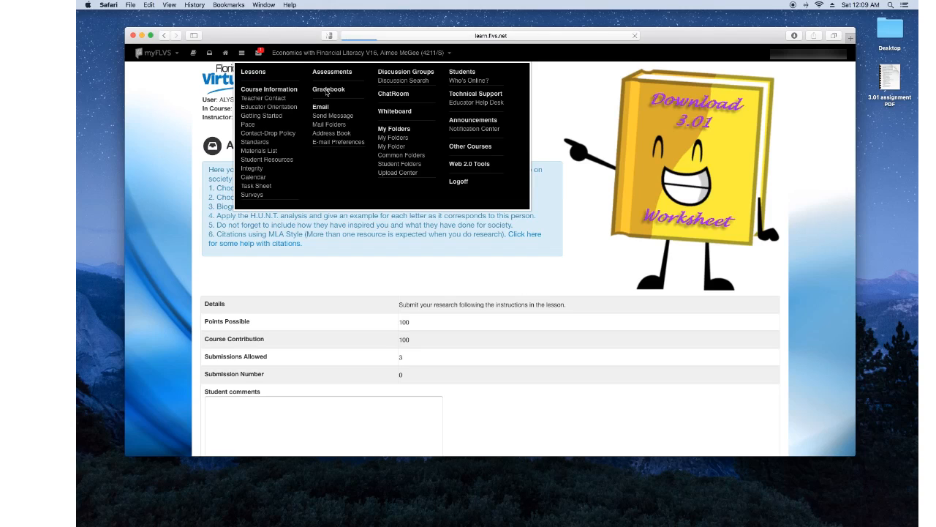
Step: View the course Grade Report and scroll through assessments down to entry 24, 03.01
left_click(328, 89)
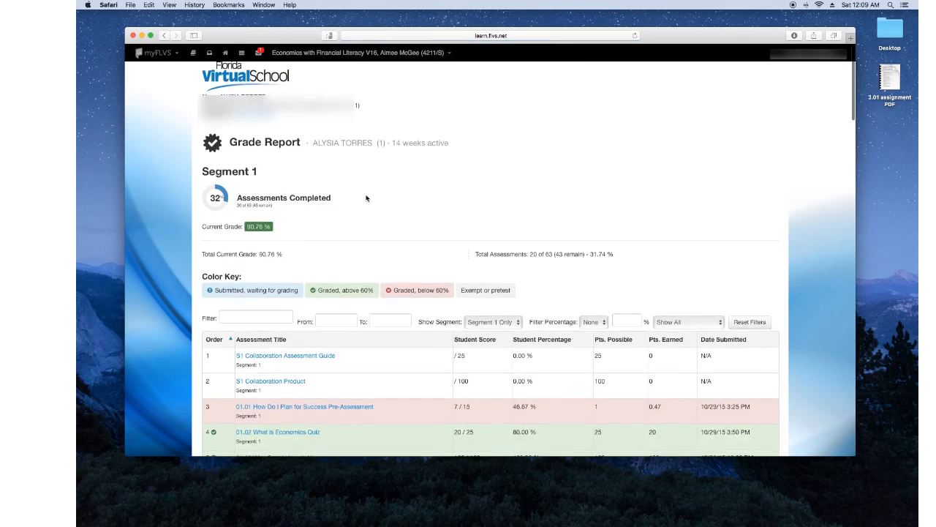
scroll("down", 3)
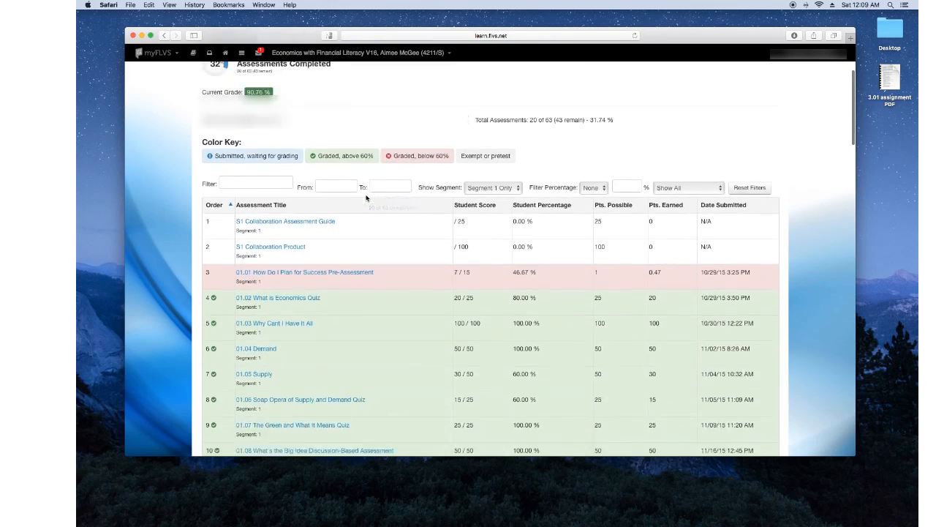
scroll("down", 3)
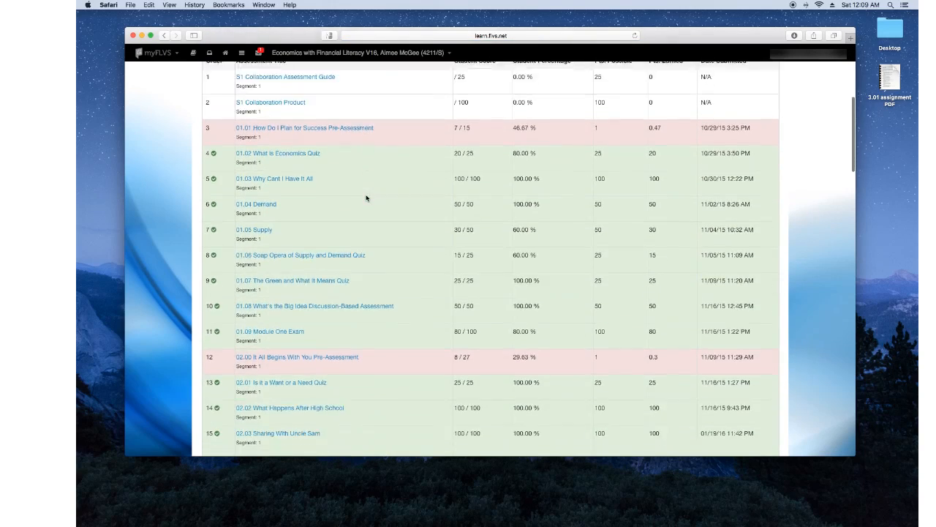
scroll("down", 3)
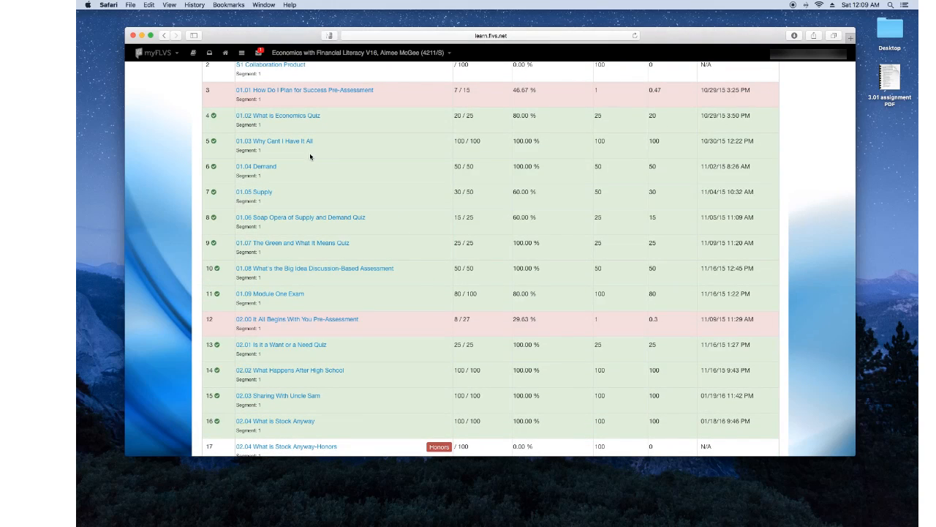
scroll("down", 3)
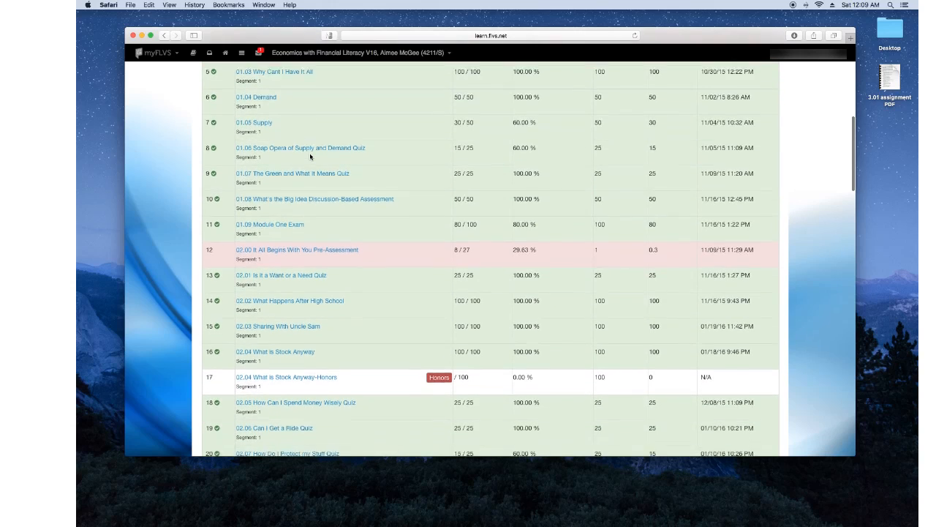
scroll("down", 3)
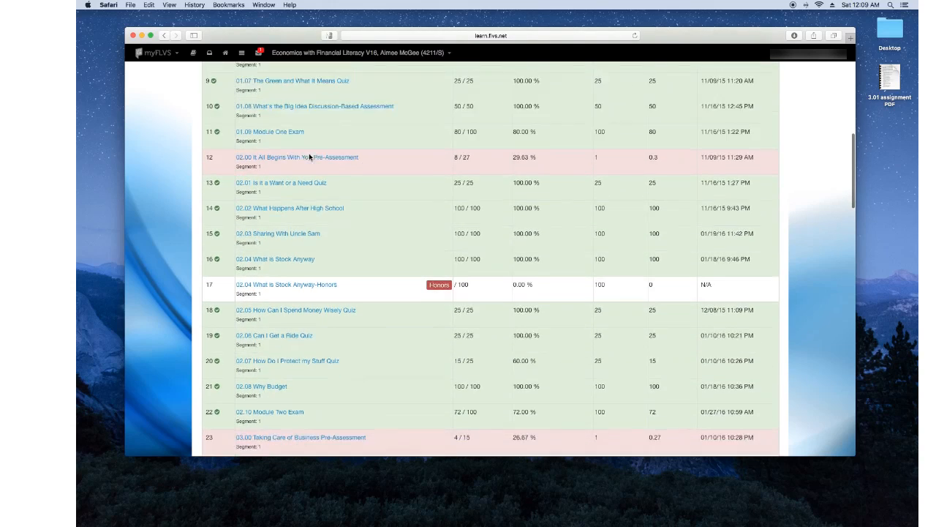
scroll("down", 3)
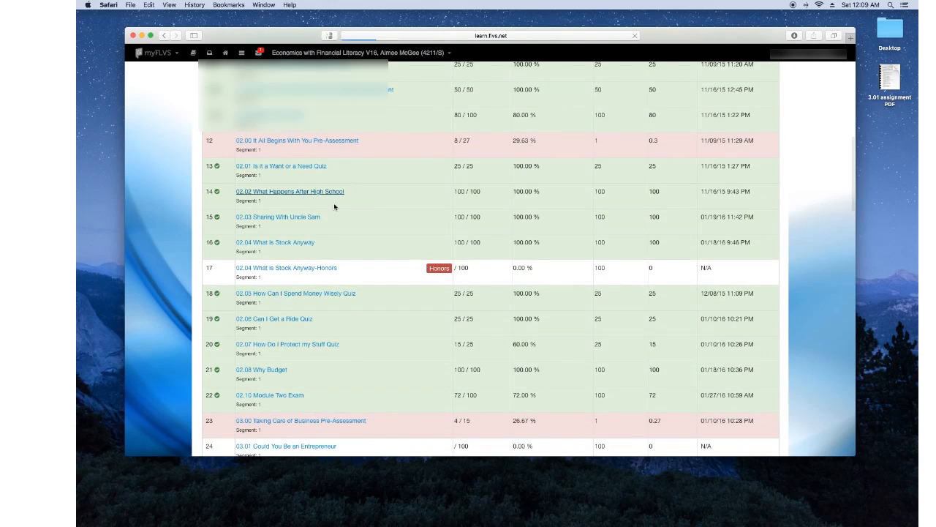
Step: Review the 02.02 What Happens After High School grade of 100 and its instructor comments
left_click(289, 191)
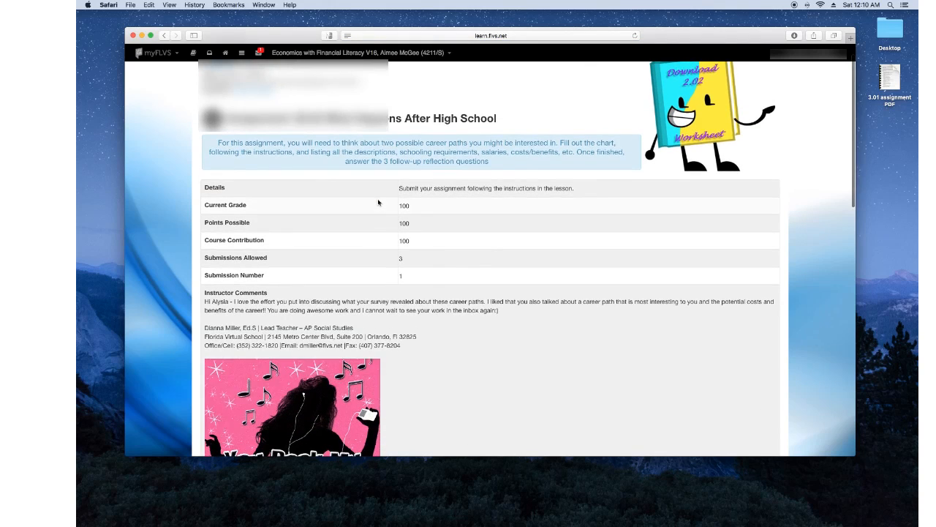
scroll("down", 3)
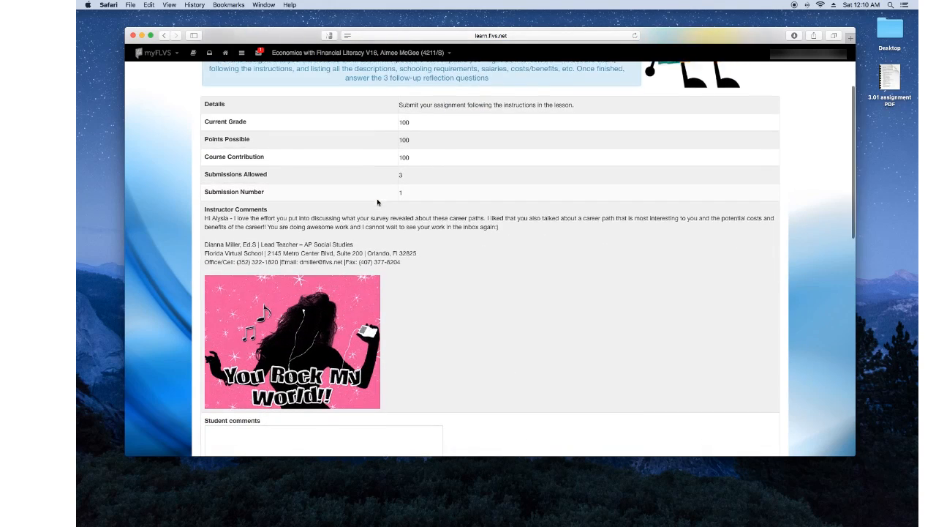
scroll("down", 3)
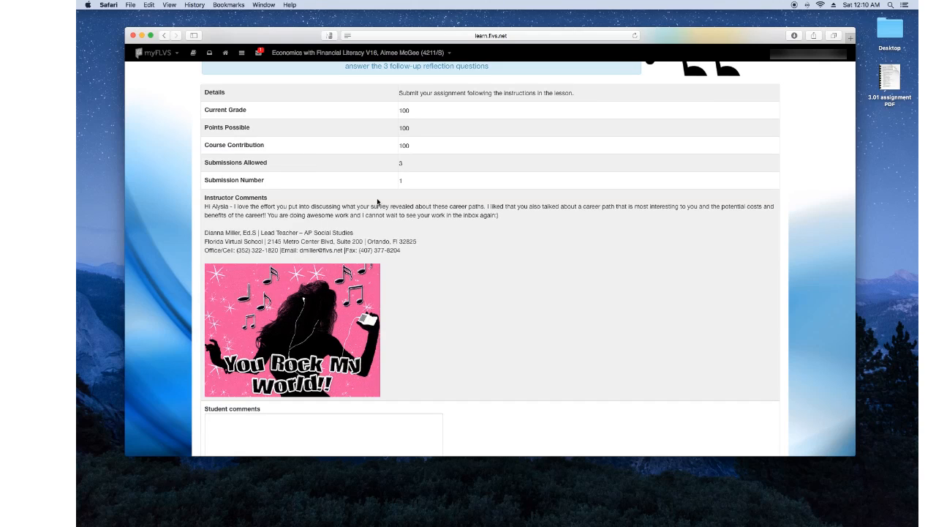
scroll("down", 3)
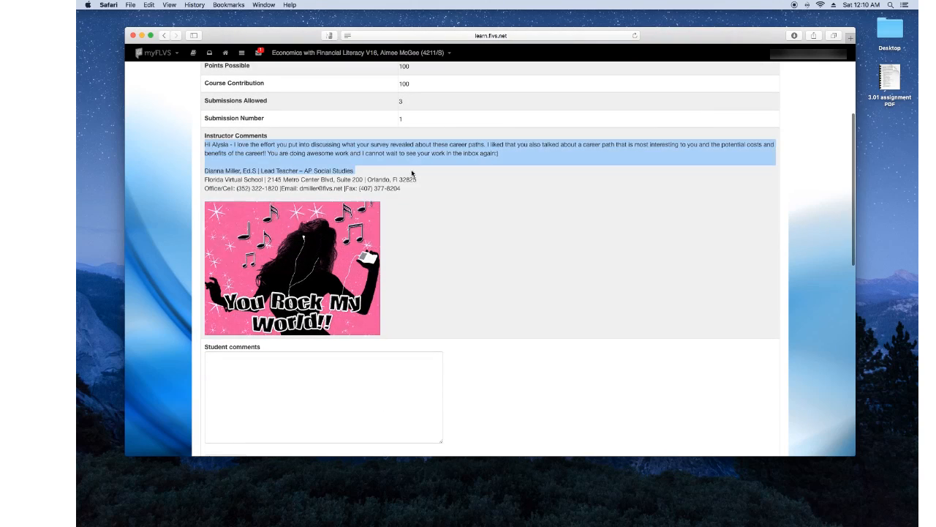
scroll("down", 3)
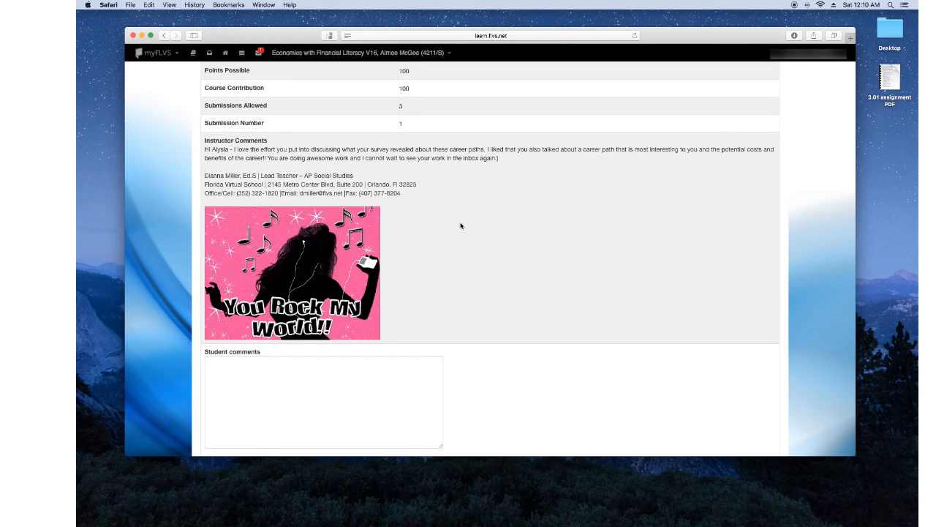
scroll("down", 3)
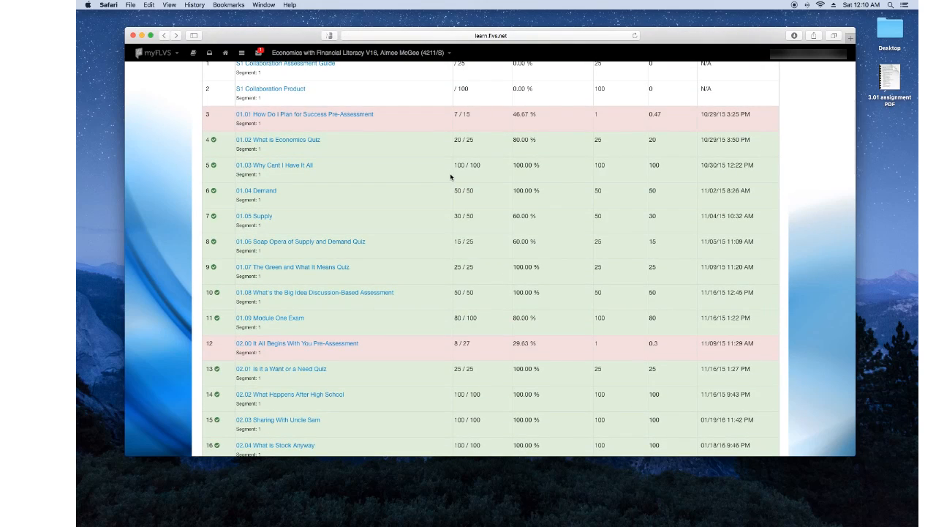
Step: Scroll the Grade Report to the 03.01 Could You Be an Entrepreneur row showing 0 of 100
scroll("down", 3)
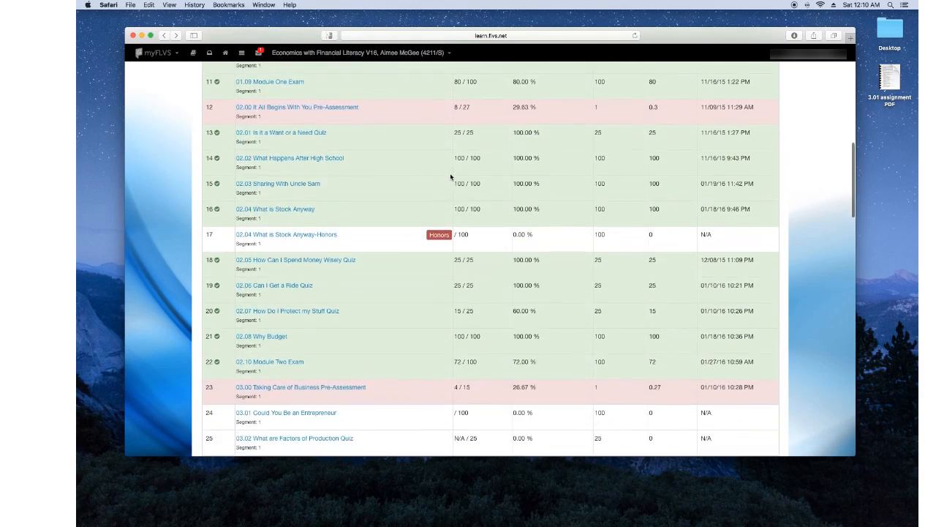
scroll("down", 3)
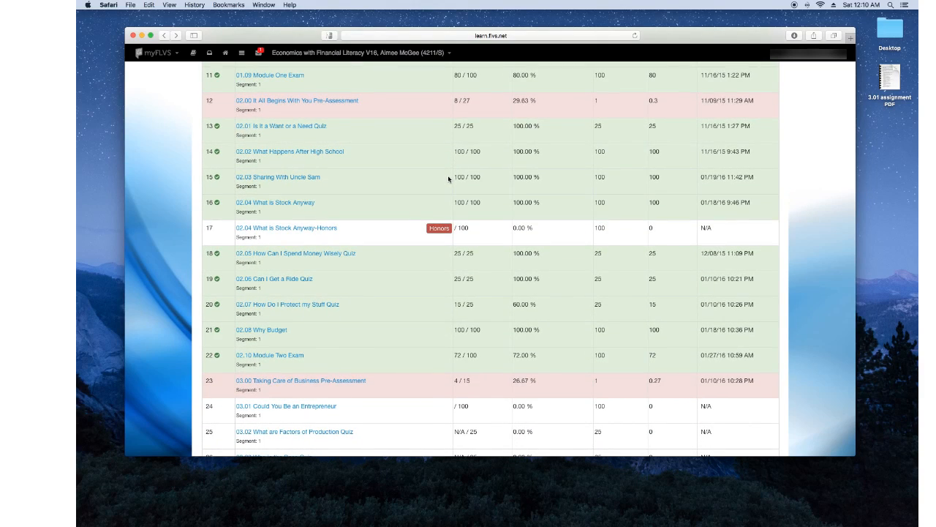